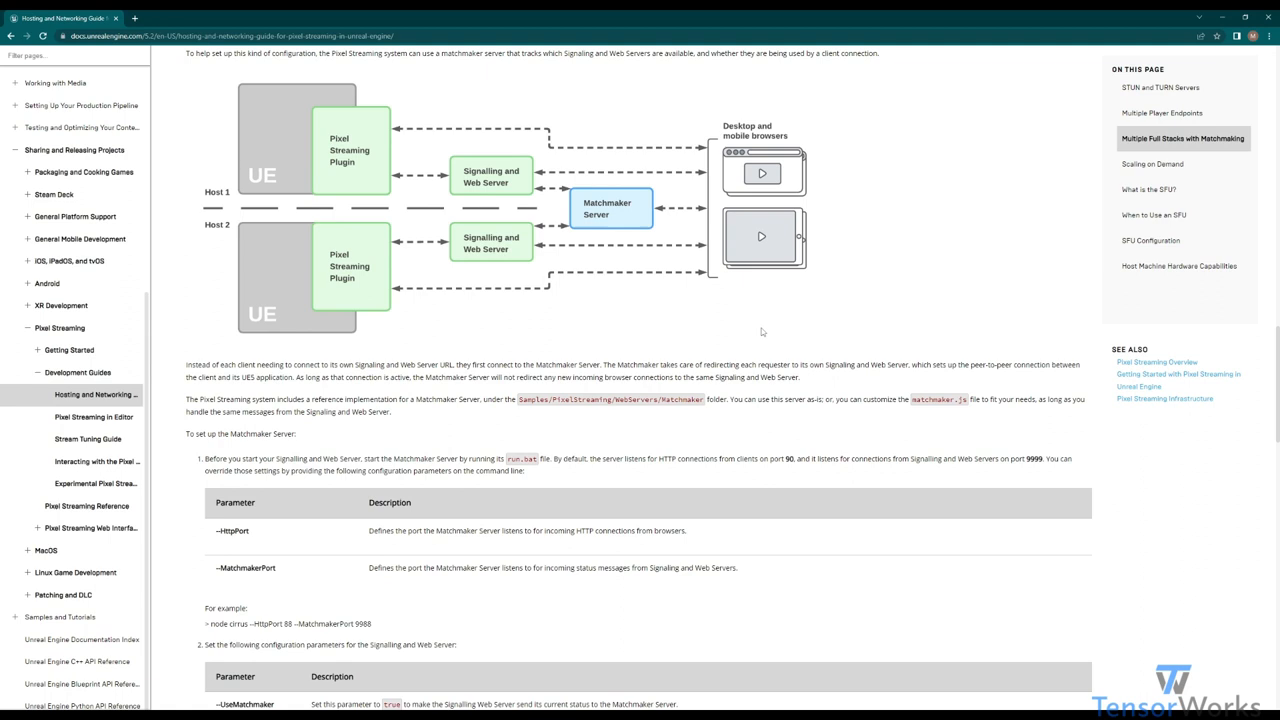
Step: Navigate into Matchmaker > platform_scripts > cmd and launch the Matchmaker run script
{"action": "scroll", "scroll_direction": "up", "scroll_amount": 3}
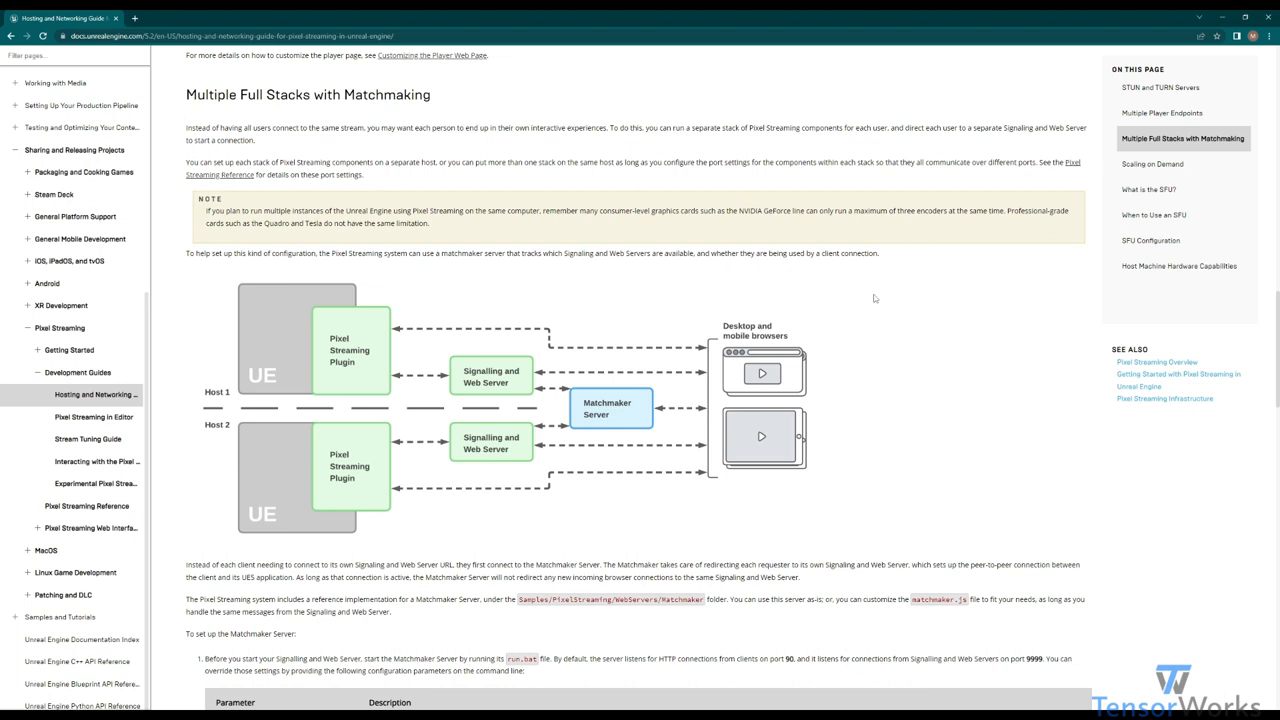
{"action": "mouse_move", "coordinate": [972, 364]}
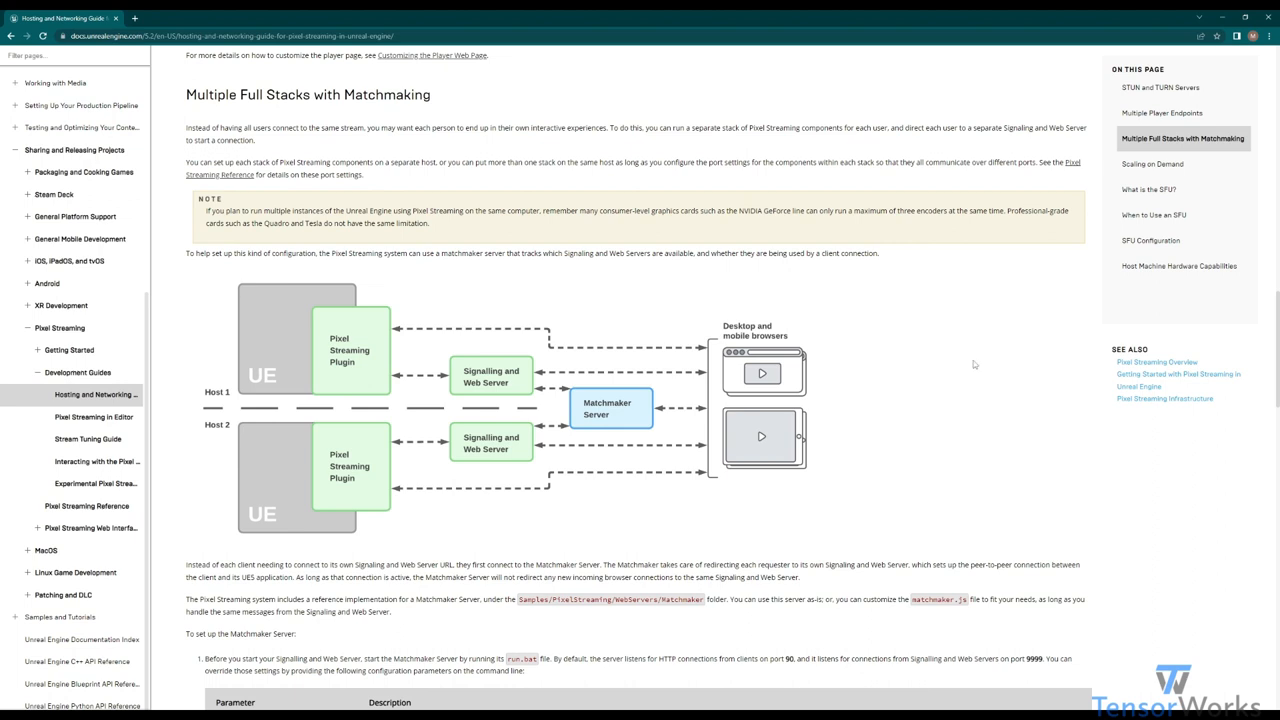
{"action": "mouse_move", "coordinate": [962, 352]}
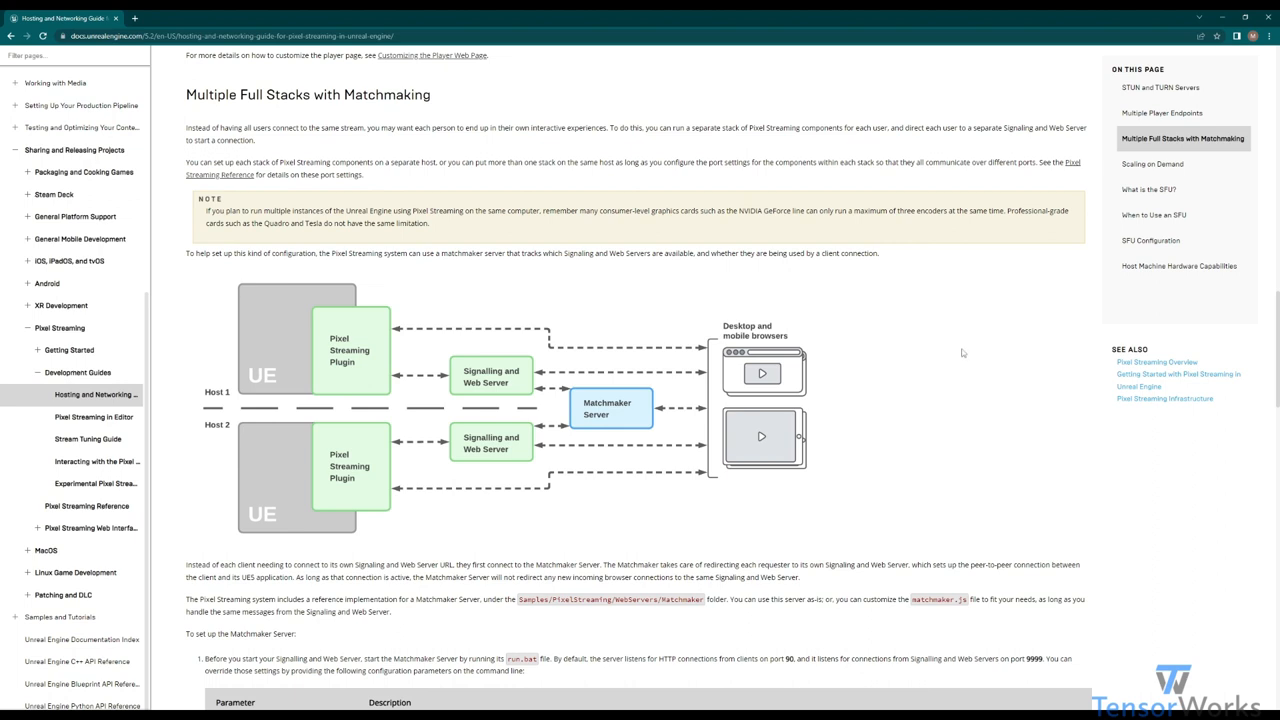
{"action": "mouse_move", "coordinate": [970, 304]}
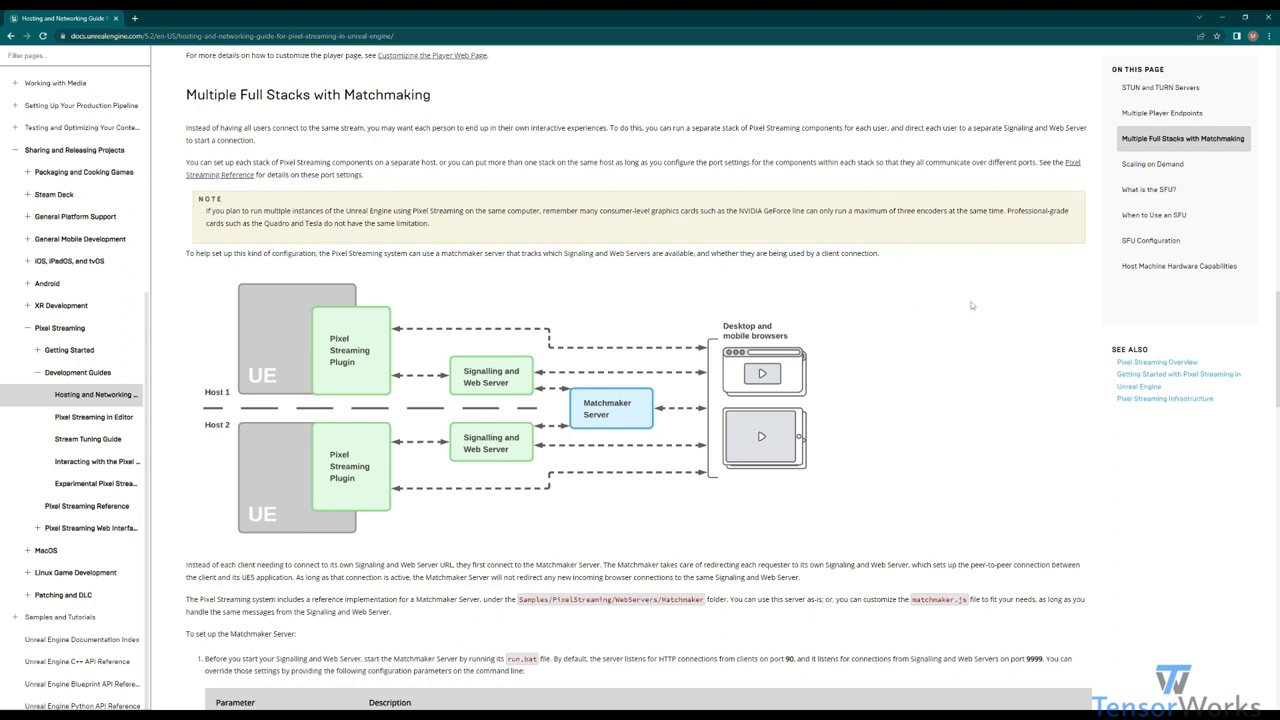
{"action": "mouse_move", "coordinate": [978, 336]}
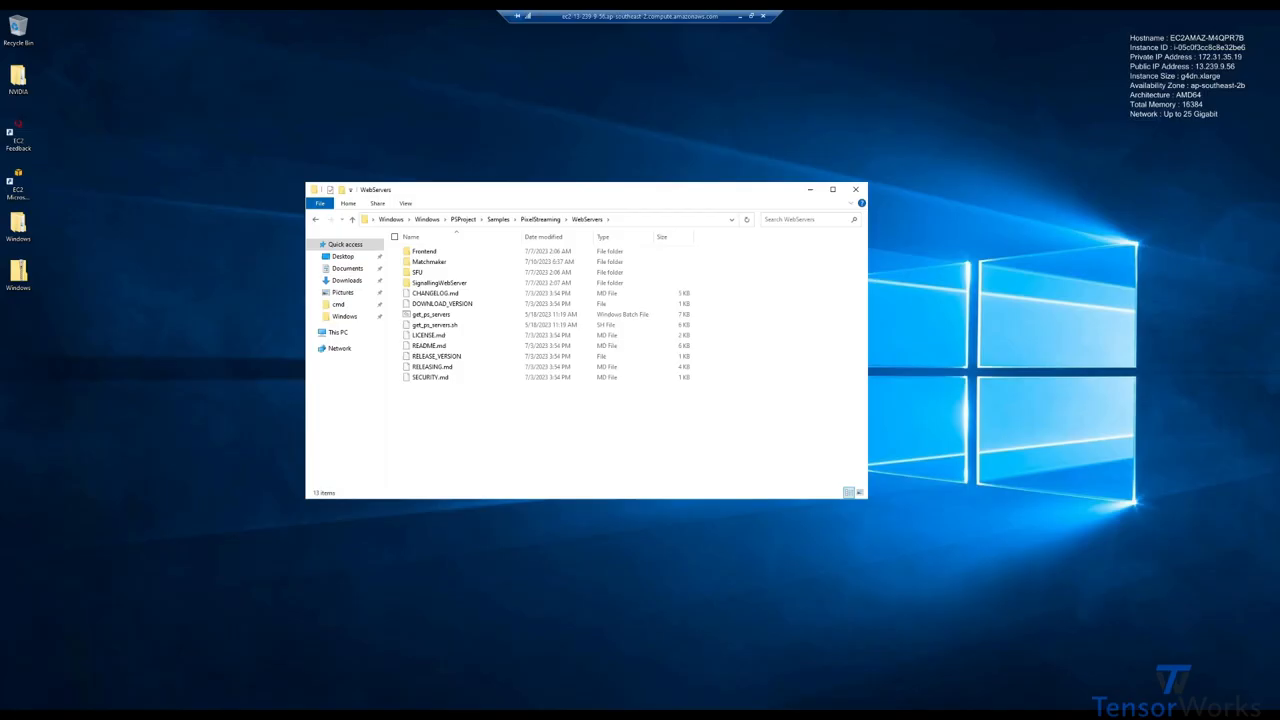
{"action": "mouse_move", "coordinate": [300, 560]}
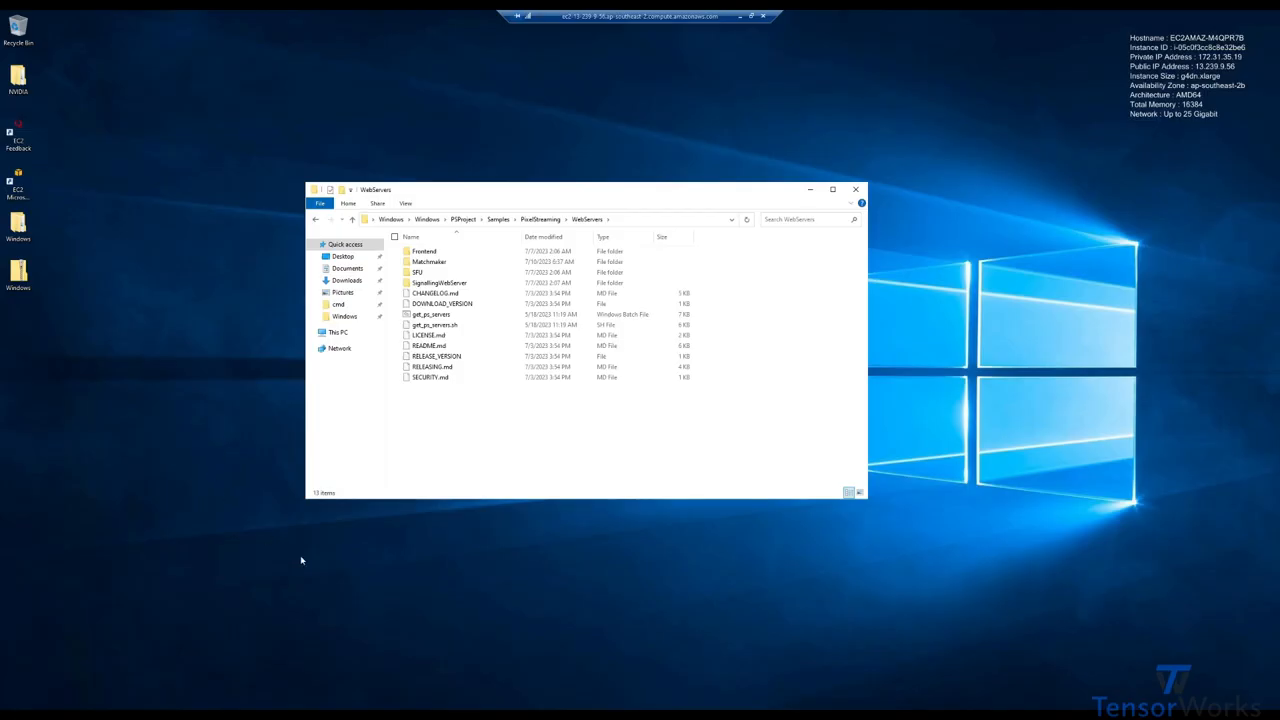
{"action": "mouse_move", "coordinate": [492, 496]}
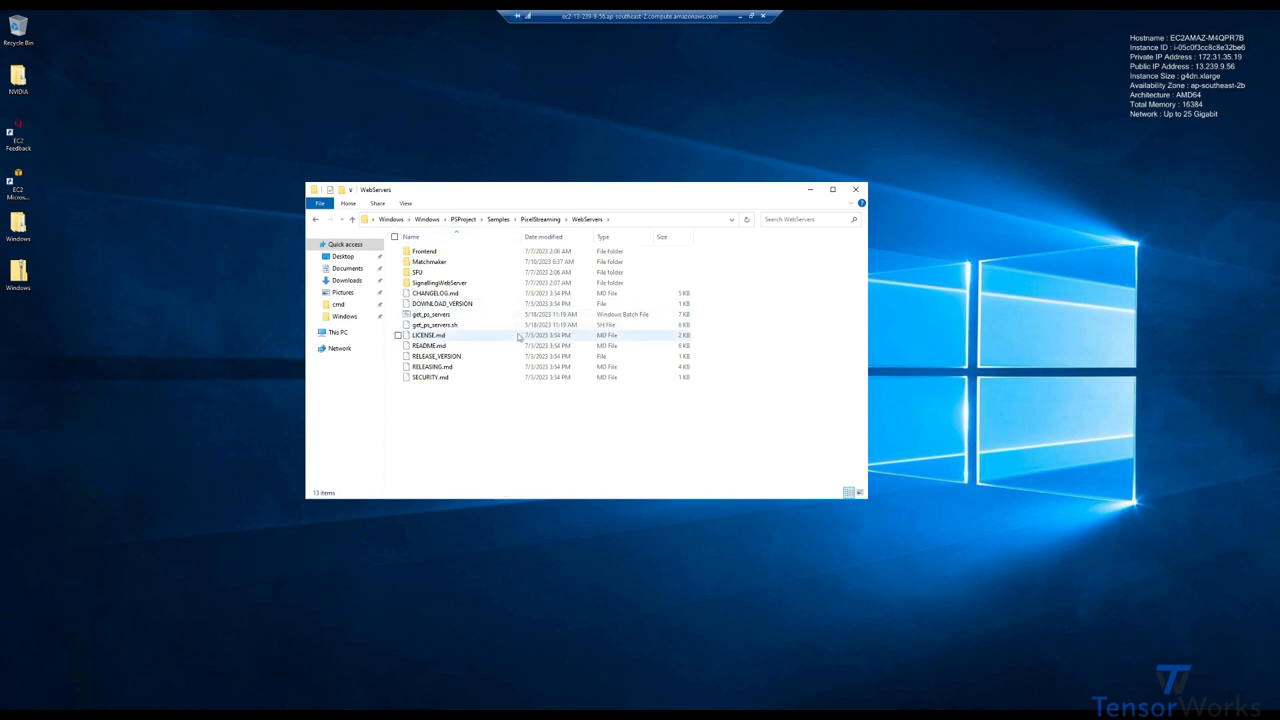
{"action": "left_click", "coordinate": [240, 250]}
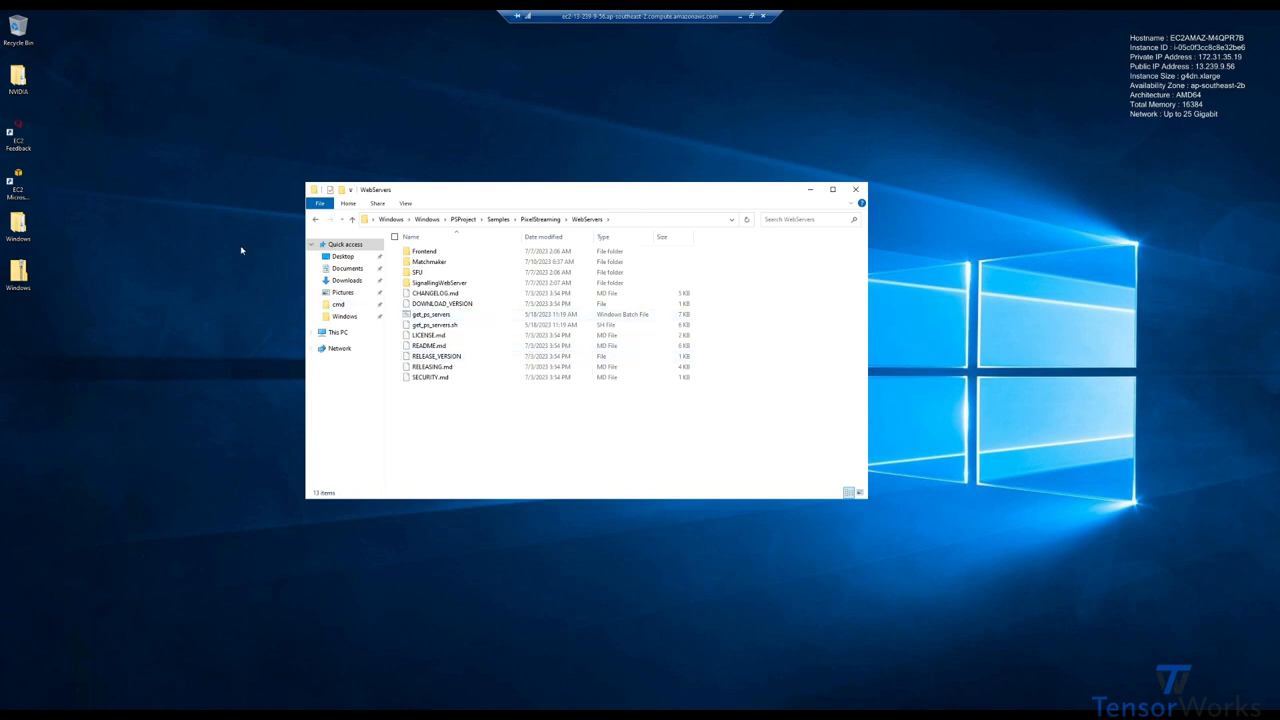
{"action": "left_click", "coordinate": [428, 260]}
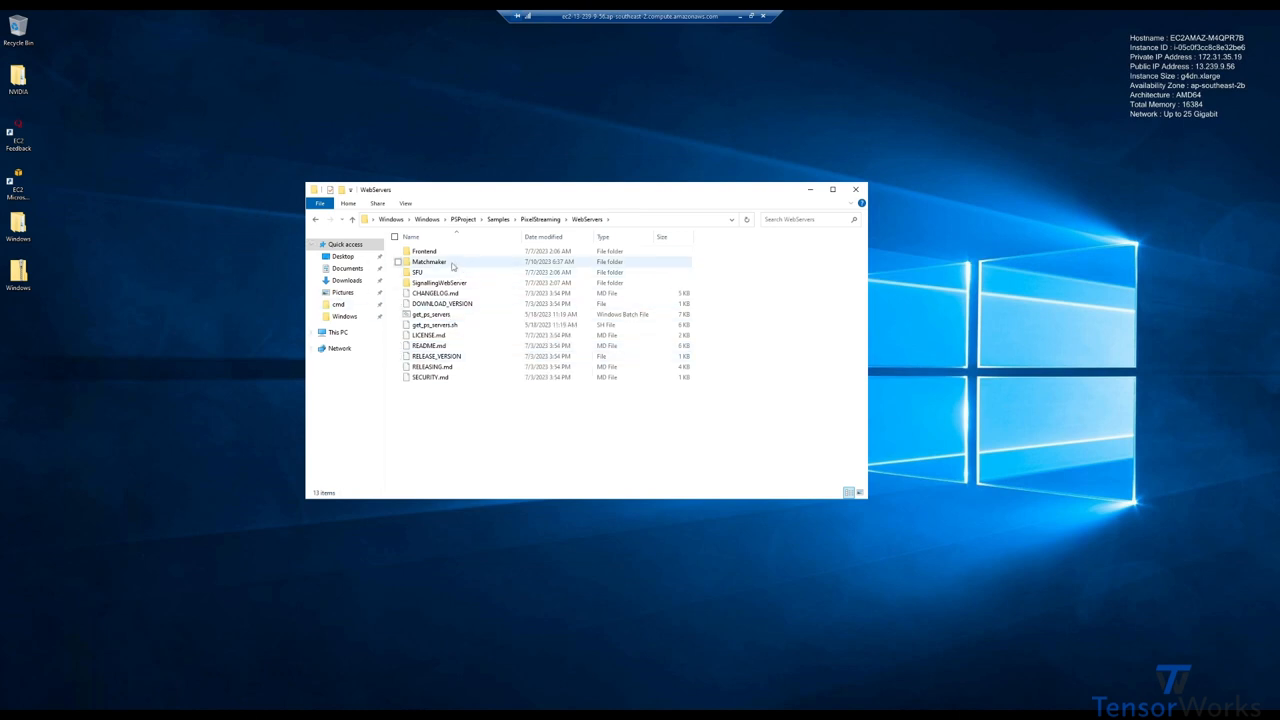
{"action": "double_click", "coordinate": [428, 260]}
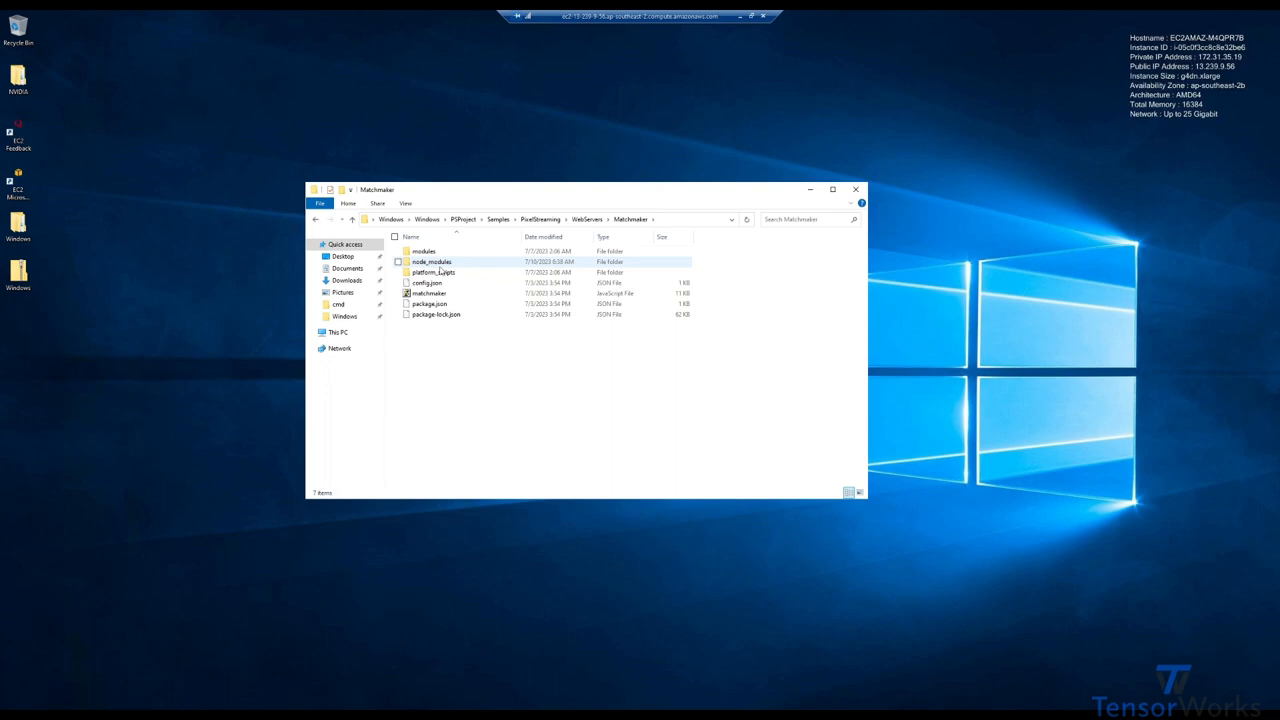
{"action": "double_click", "coordinate": [432, 272]}
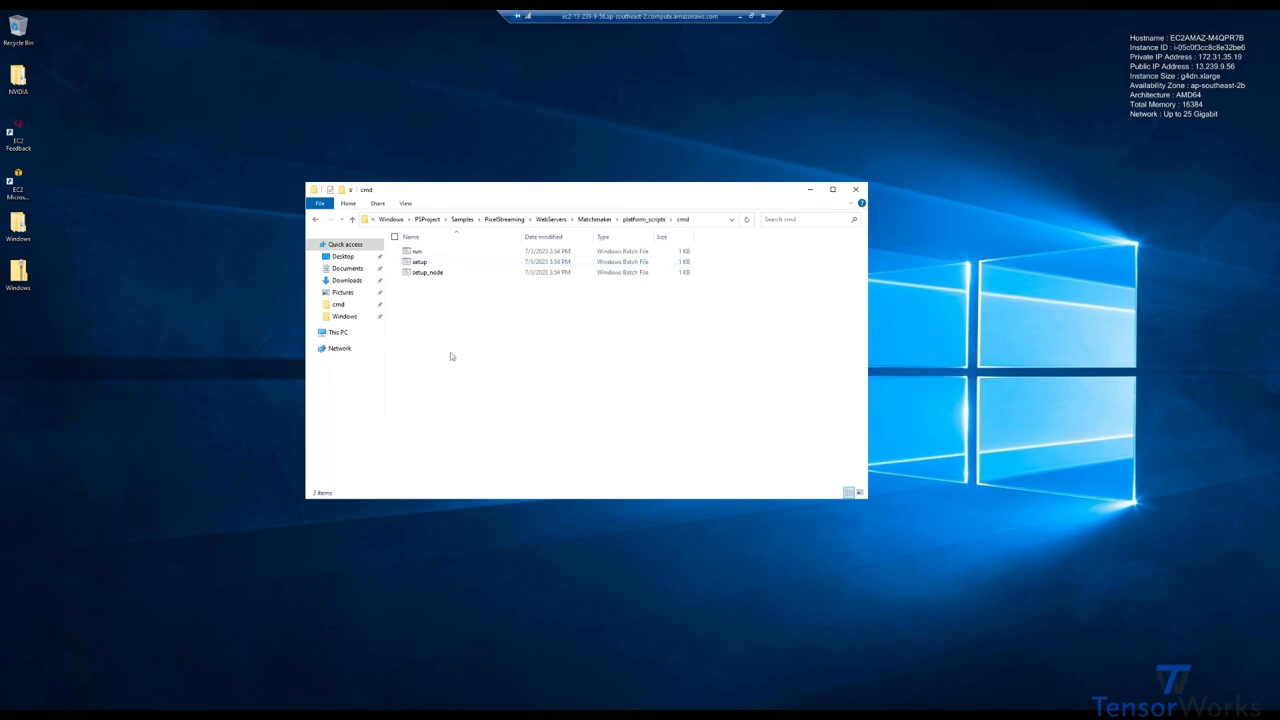
{"action": "double_click", "coordinate": [420, 260]}
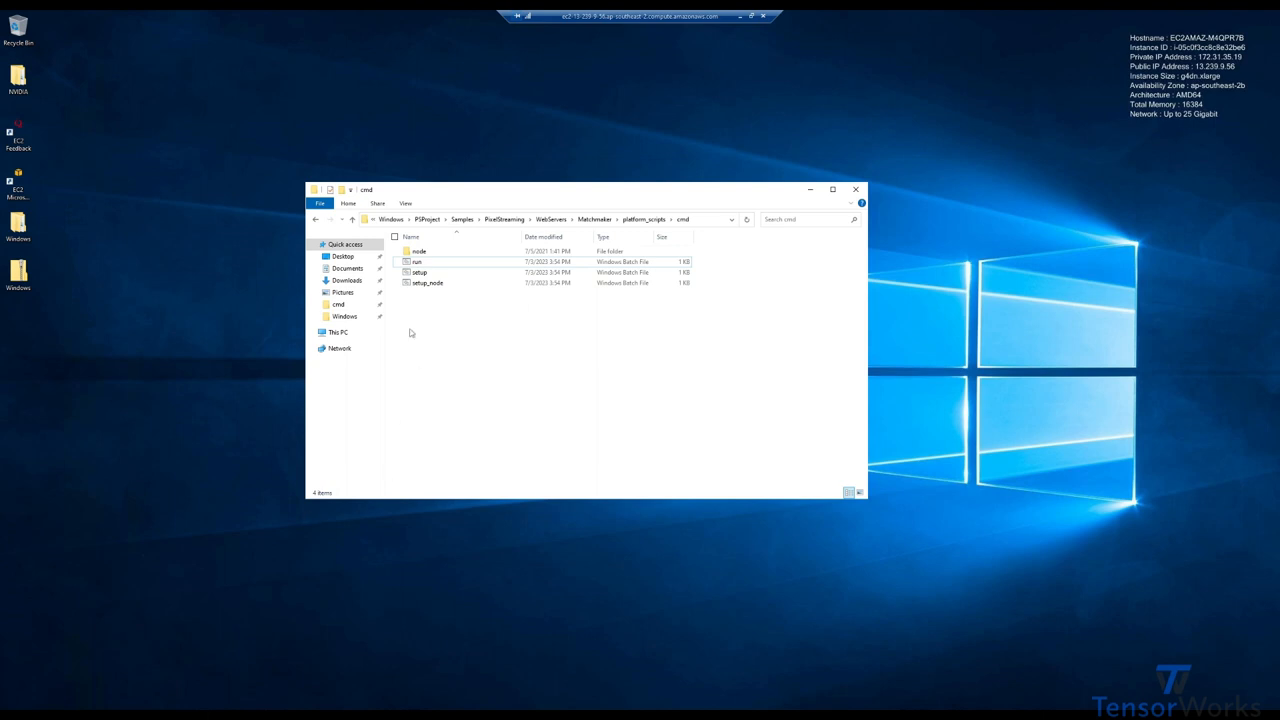
{"action": "double_click", "coordinate": [416, 260]}
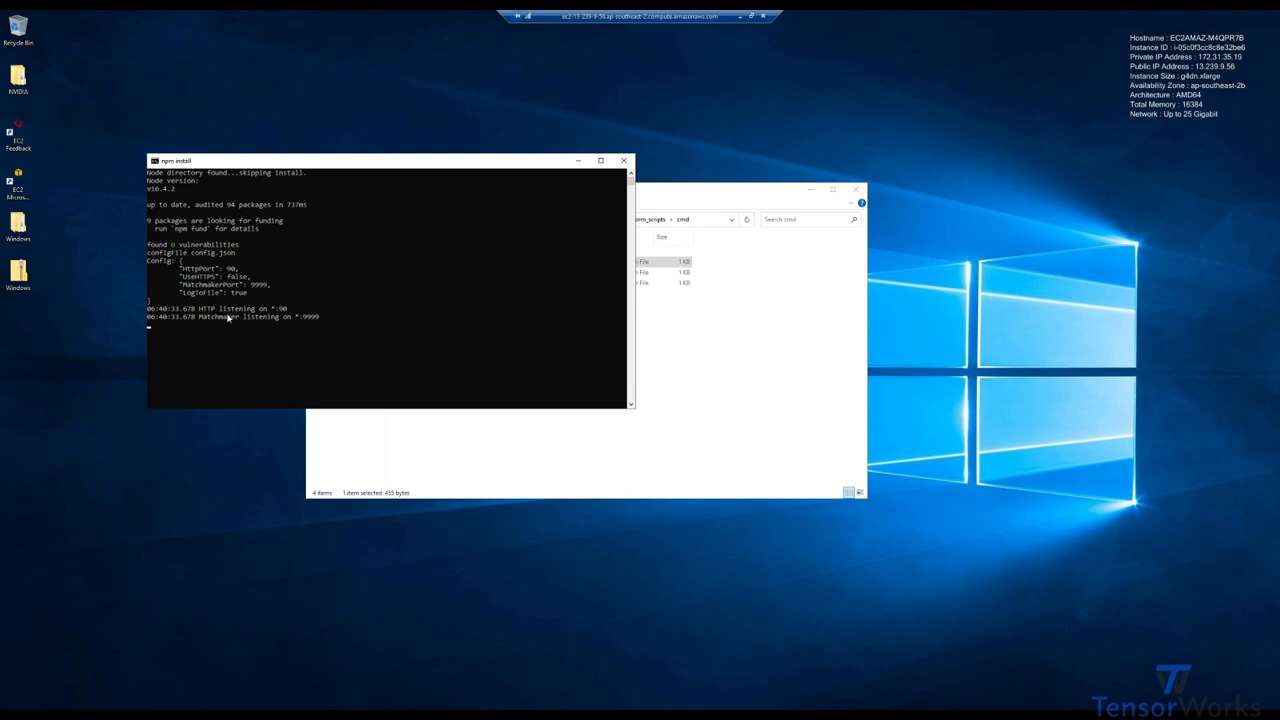
{"action": "mouse_move", "coordinate": [334, 320]}
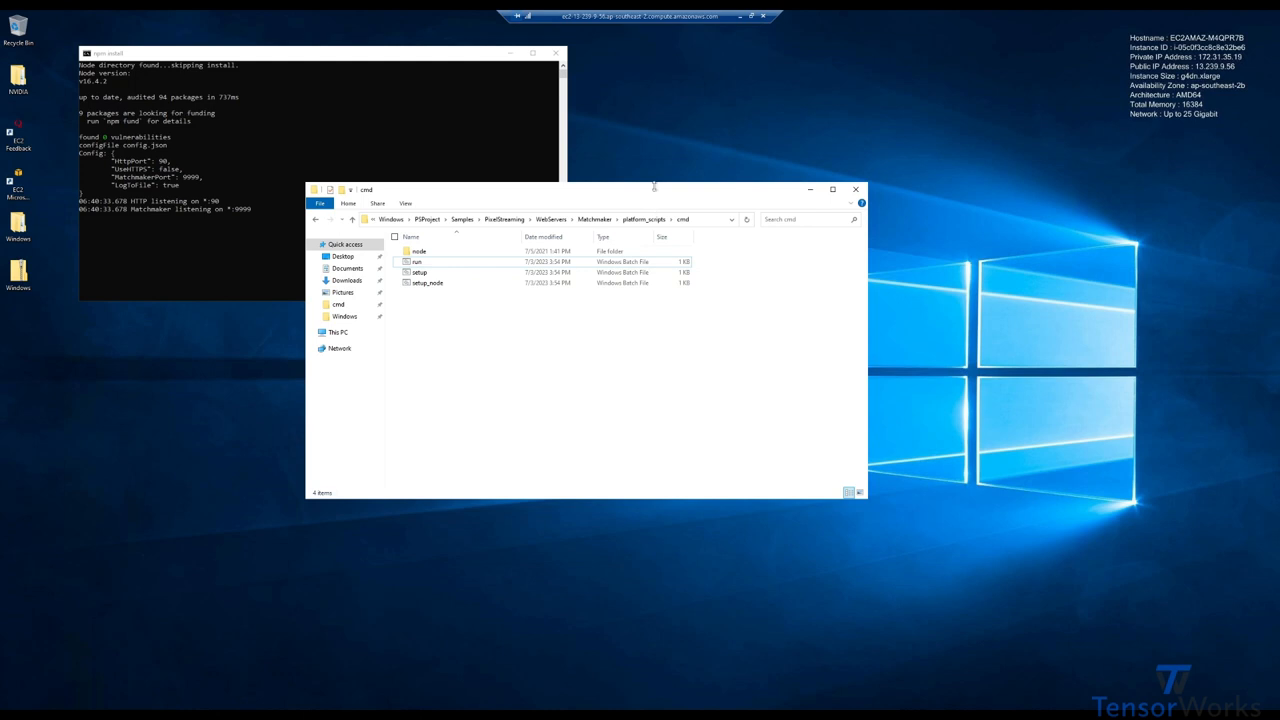
Step: Move the Explorer window aside, go up to WebServers and enter the SignallingWebServer folder
{"action": "left_click_drag", "start_coordinate": [584, 190], "coordinate": [890, 268]}
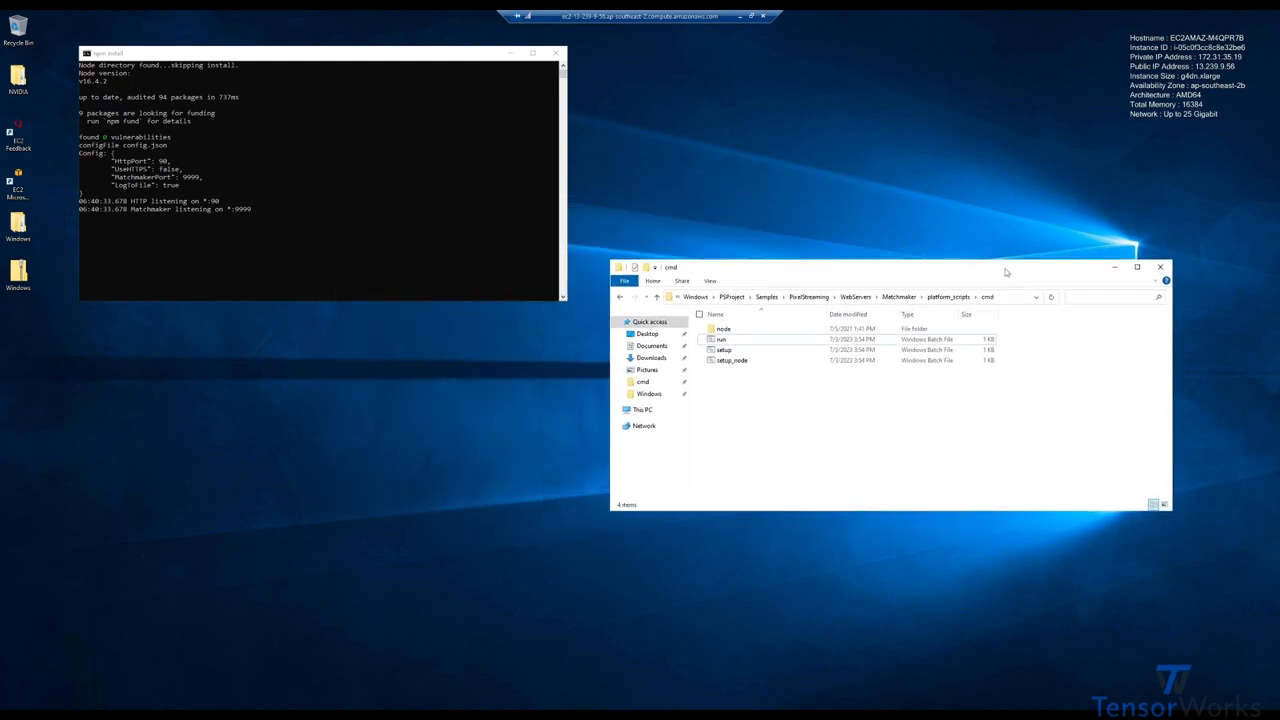
{"action": "left_click", "coordinate": [1100, 296]}
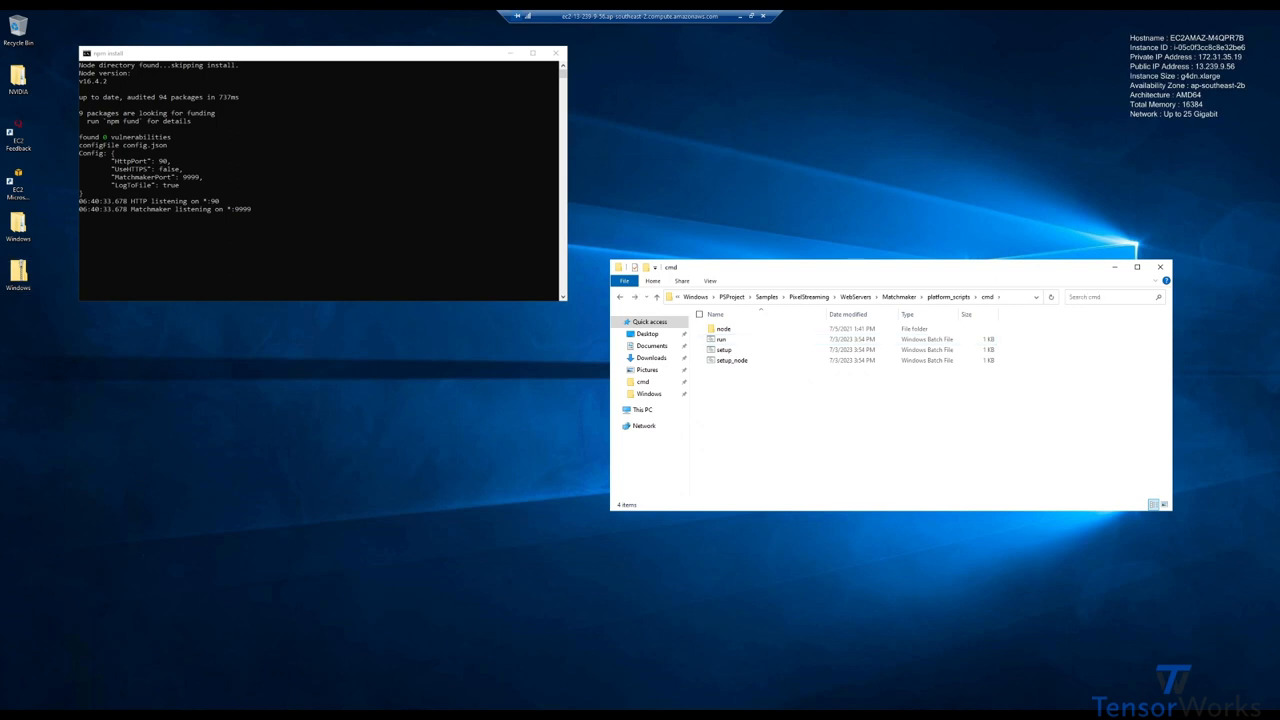
{"action": "left_click", "coordinate": [856, 296]}
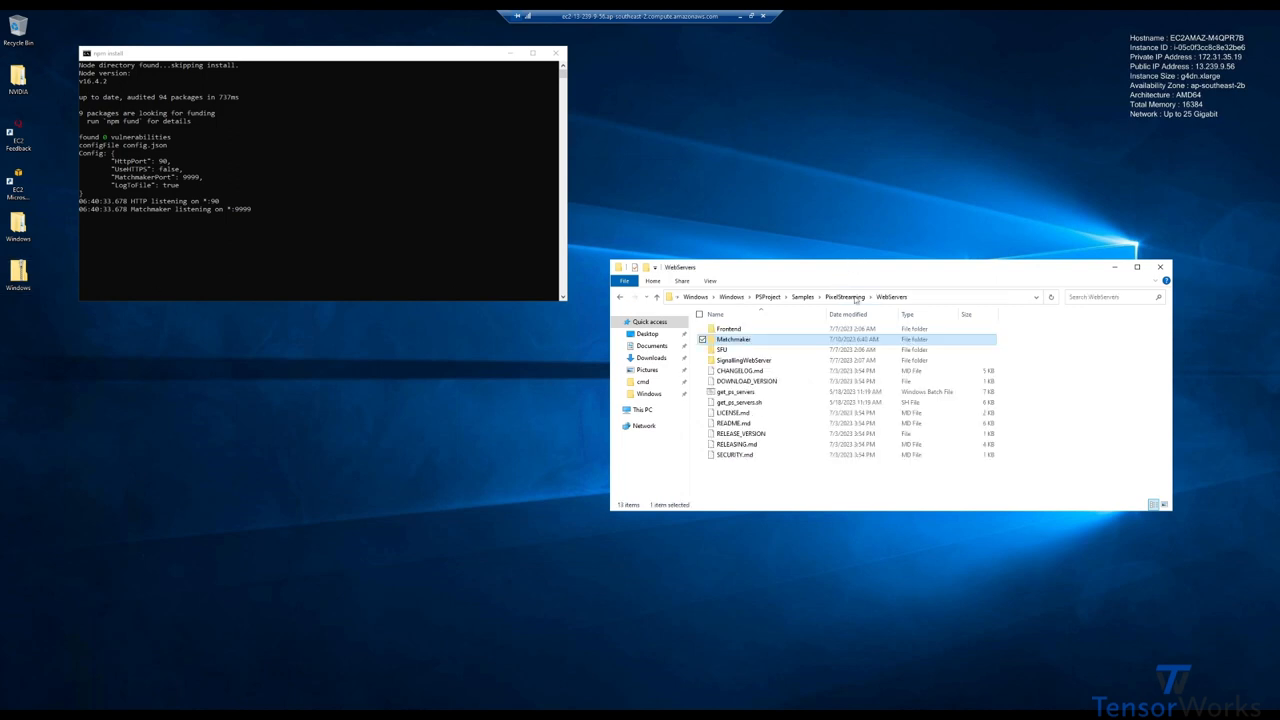
{"action": "double_click", "coordinate": [744, 360]}
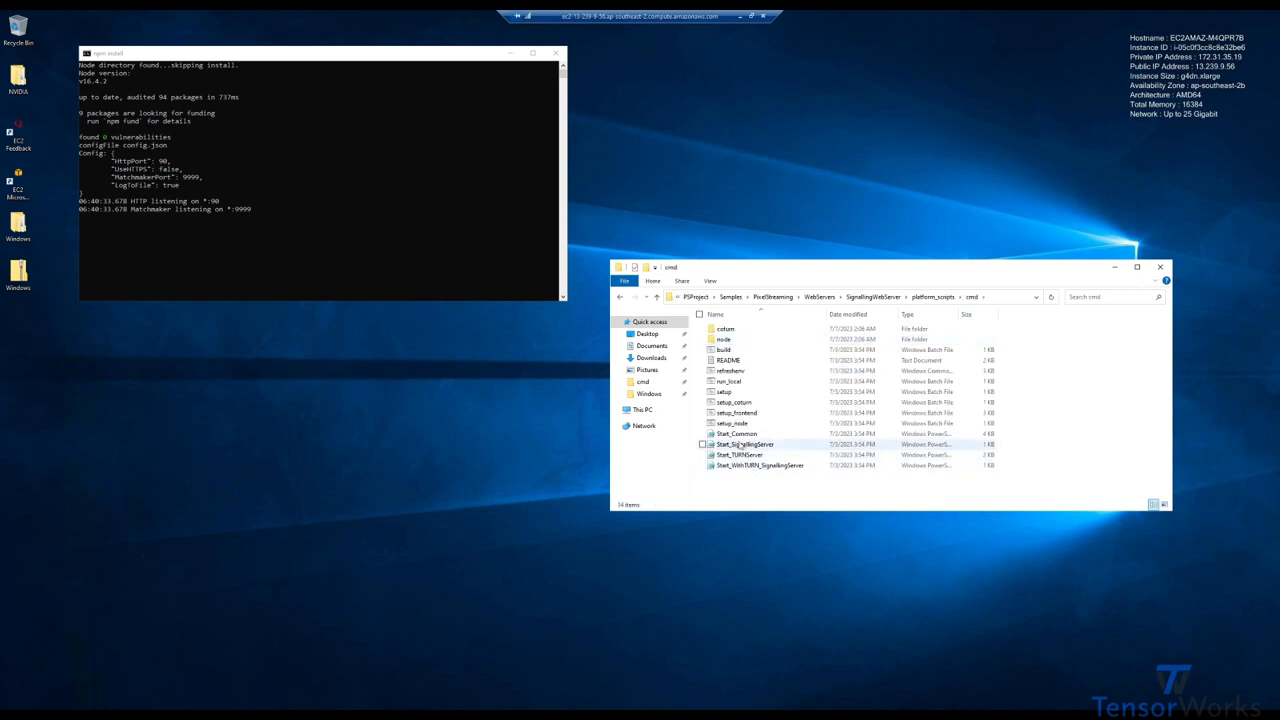
{"action": "mouse_move", "coordinate": [744, 444]}
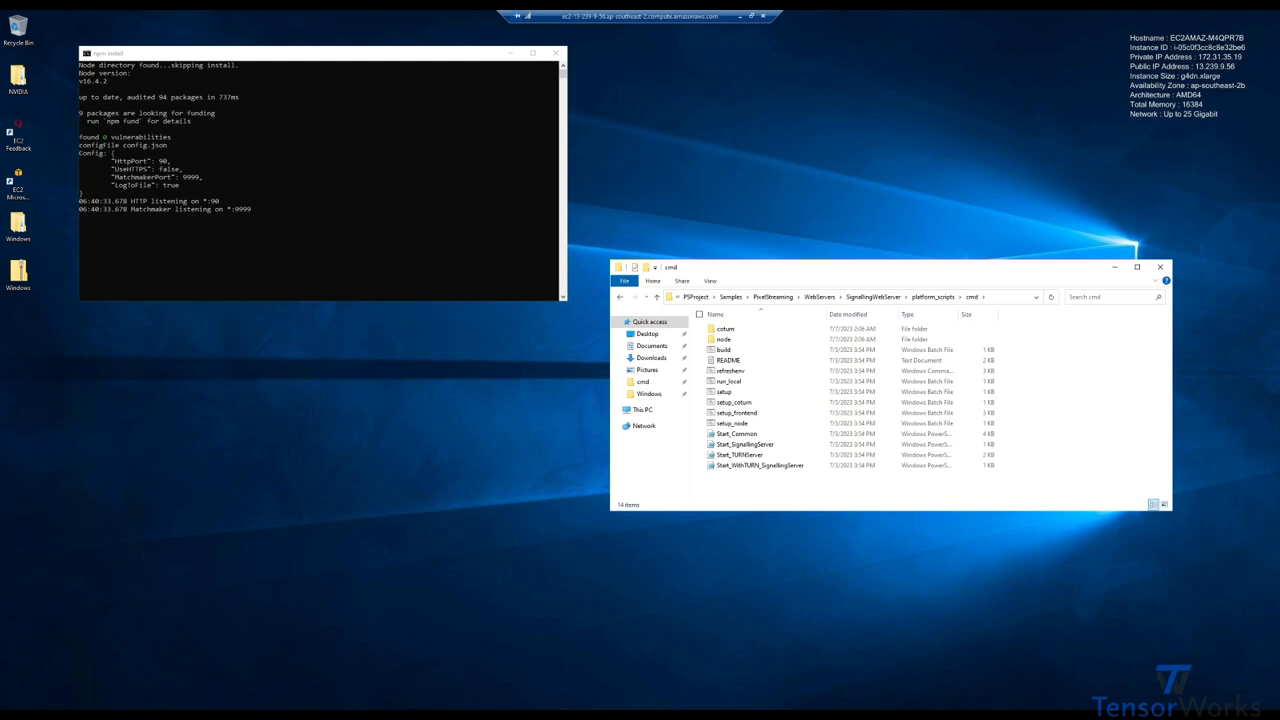
{"action": "mouse_move", "coordinate": [860, 500]}
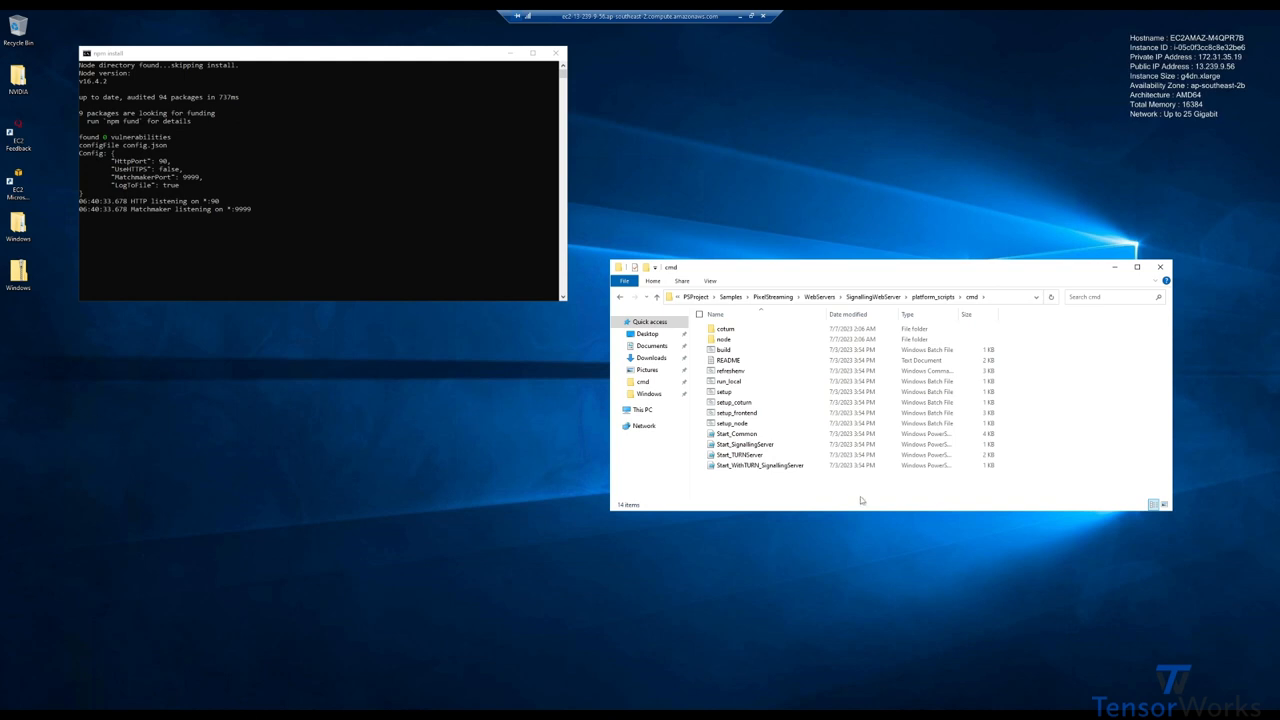
{"action": "mouse_move", "coordinate": [840, 496]}
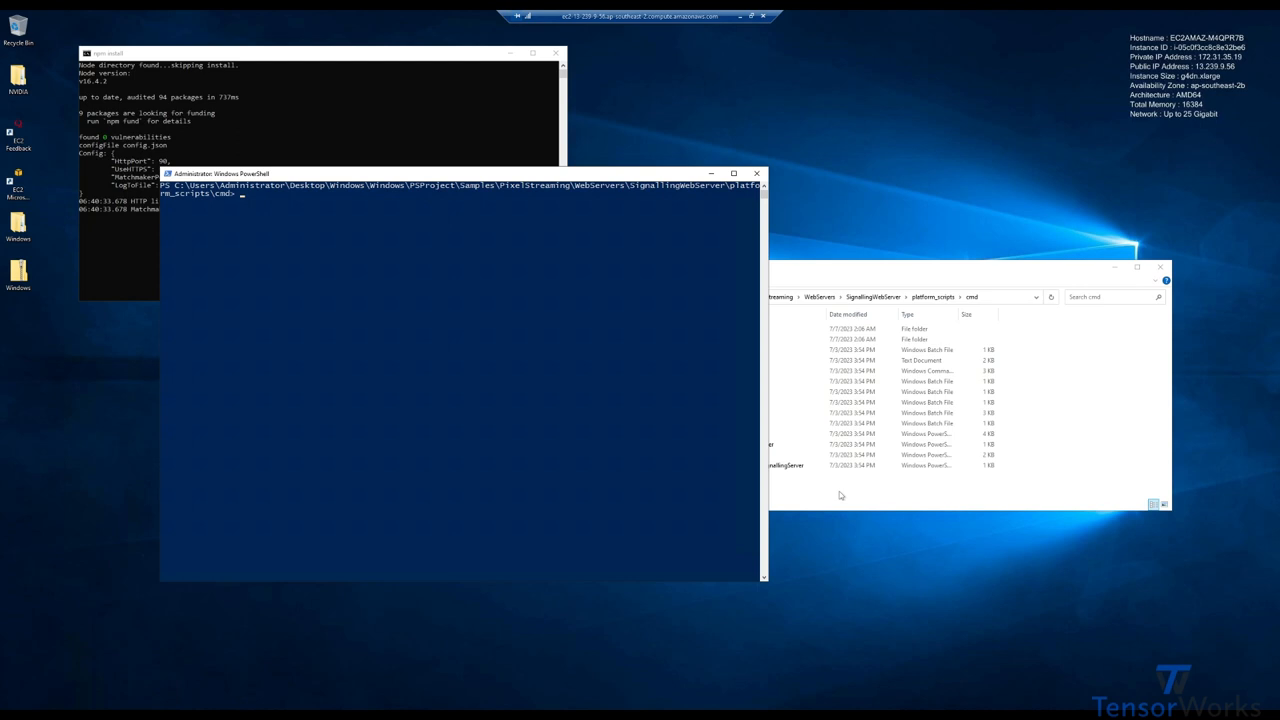
{"action": "mouse_move", "coordinate": [464, 258]}
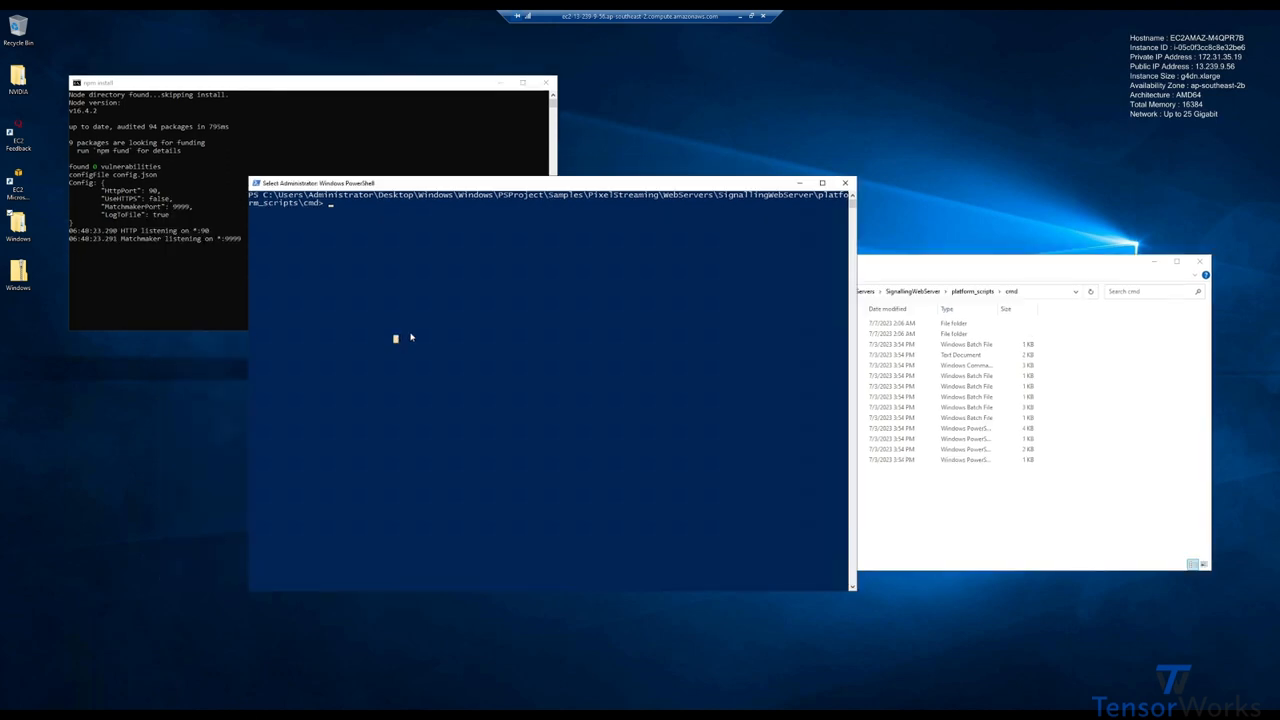
Step: Run ./Start_SignallingServer.ps1 so the signalling server connects to the Matchmaker on port 9999
{"action": "type", "text": "./Start"}
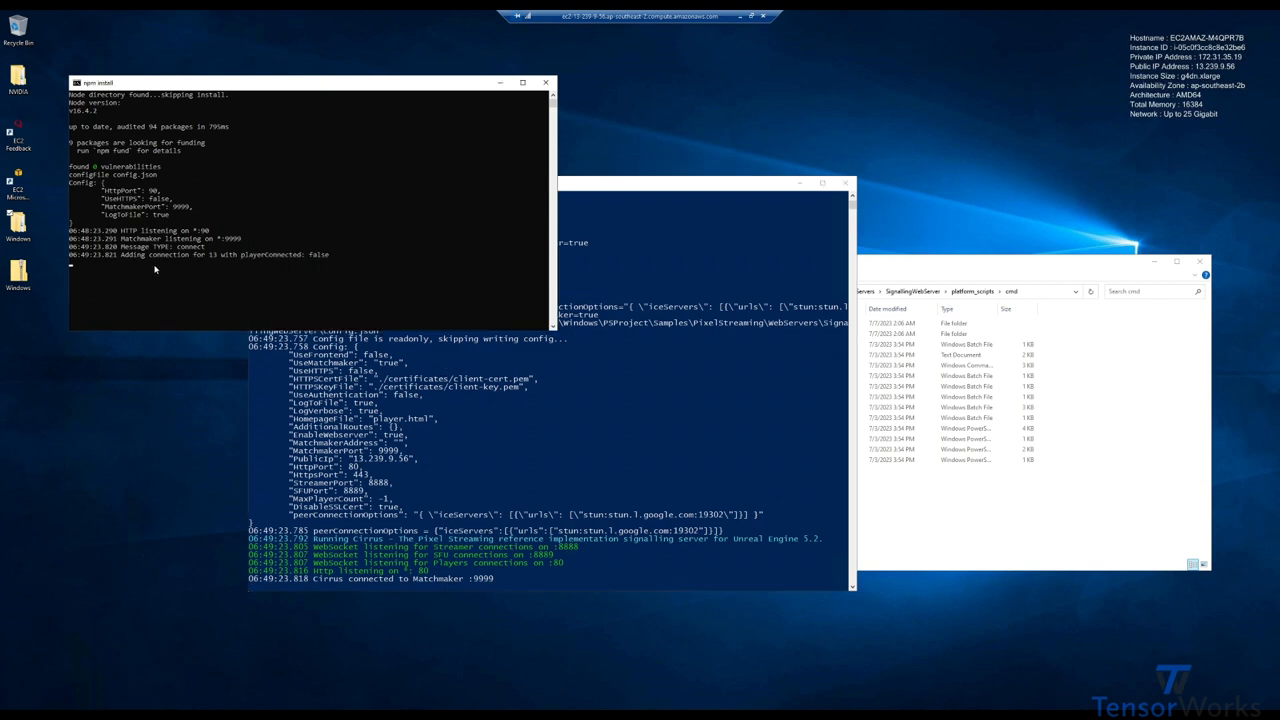
{"action": "mouse_move", "coordinate": [232, 268]}
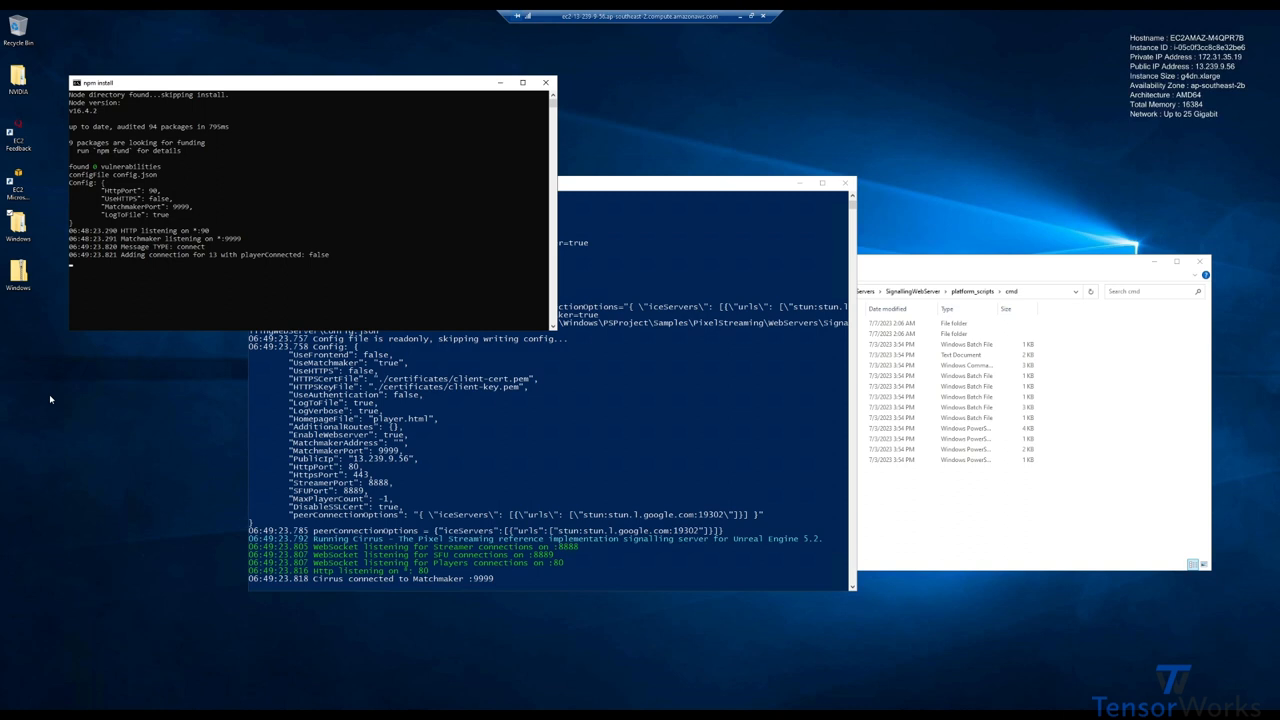
{"action": "mouse_move", "coordinate": [548, 452]}
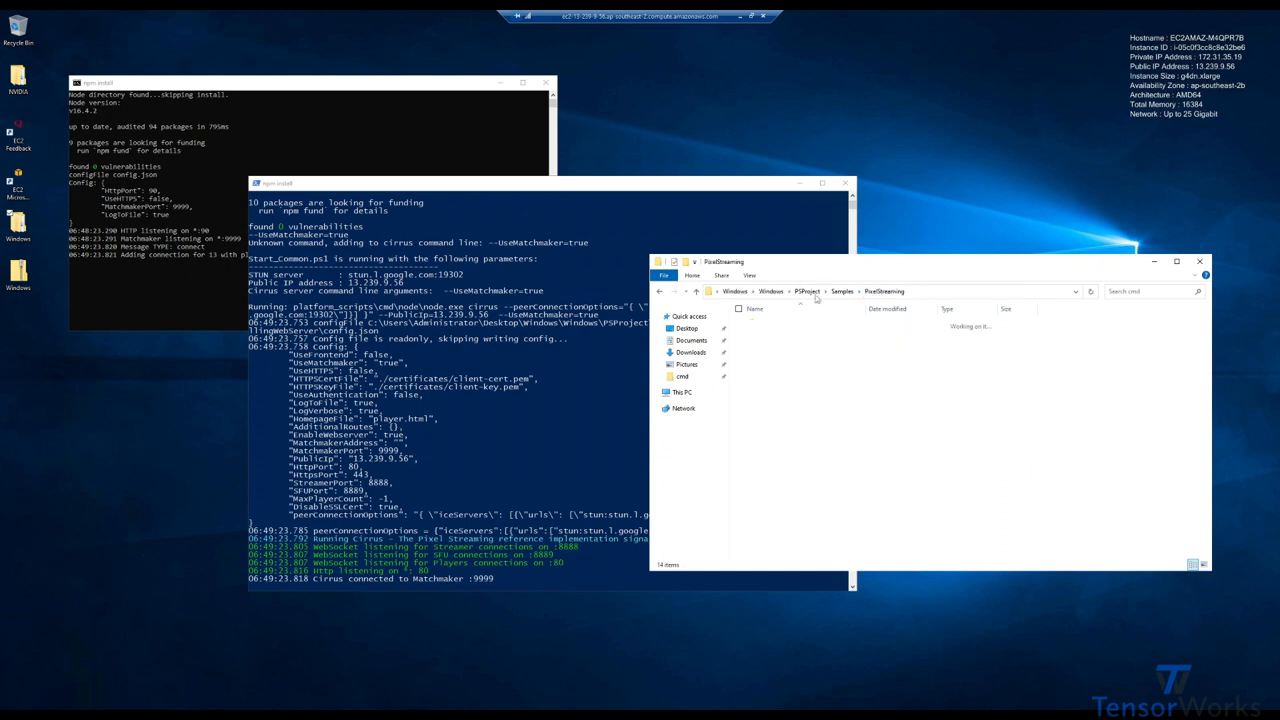
Step: Go up to the Windows build folder and launch the PSProject shortcut
{"action": "left_click", "coordinate": [808, 292]}
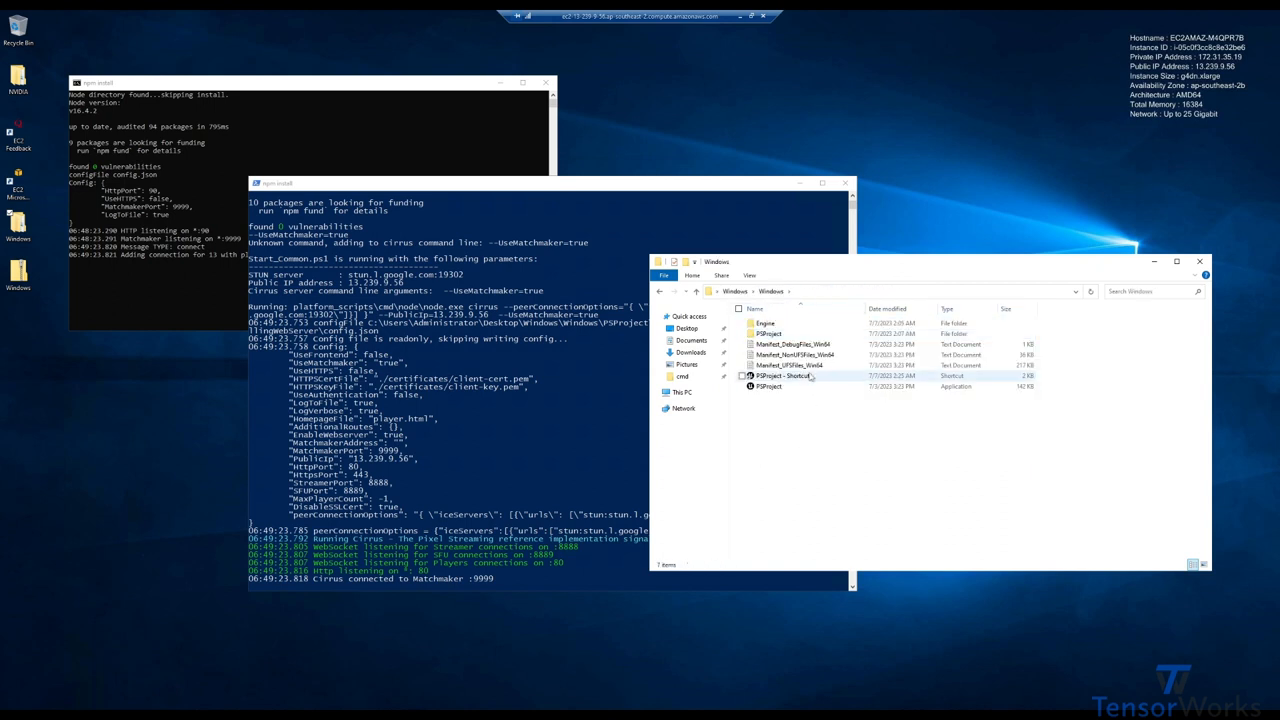
{"action": "left_click", "coordinate": [784, 376]}
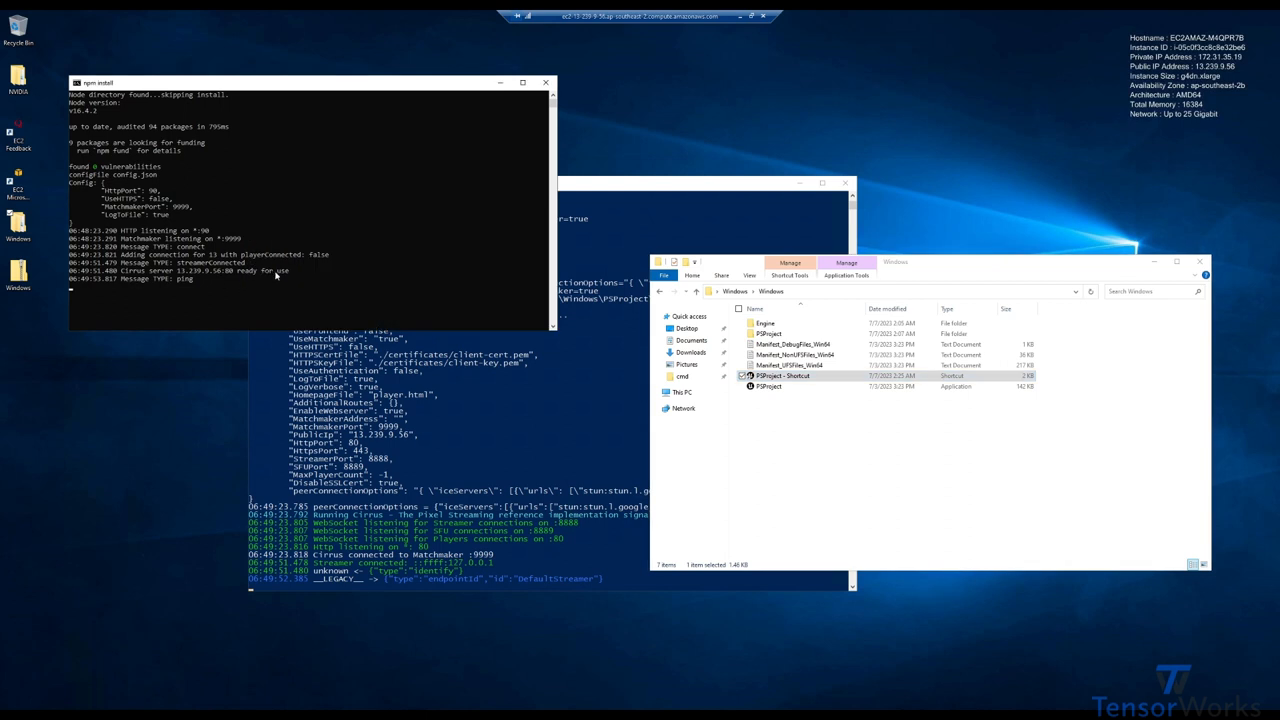
{"action": "mouse_move", "coordinate": [220, 294]}
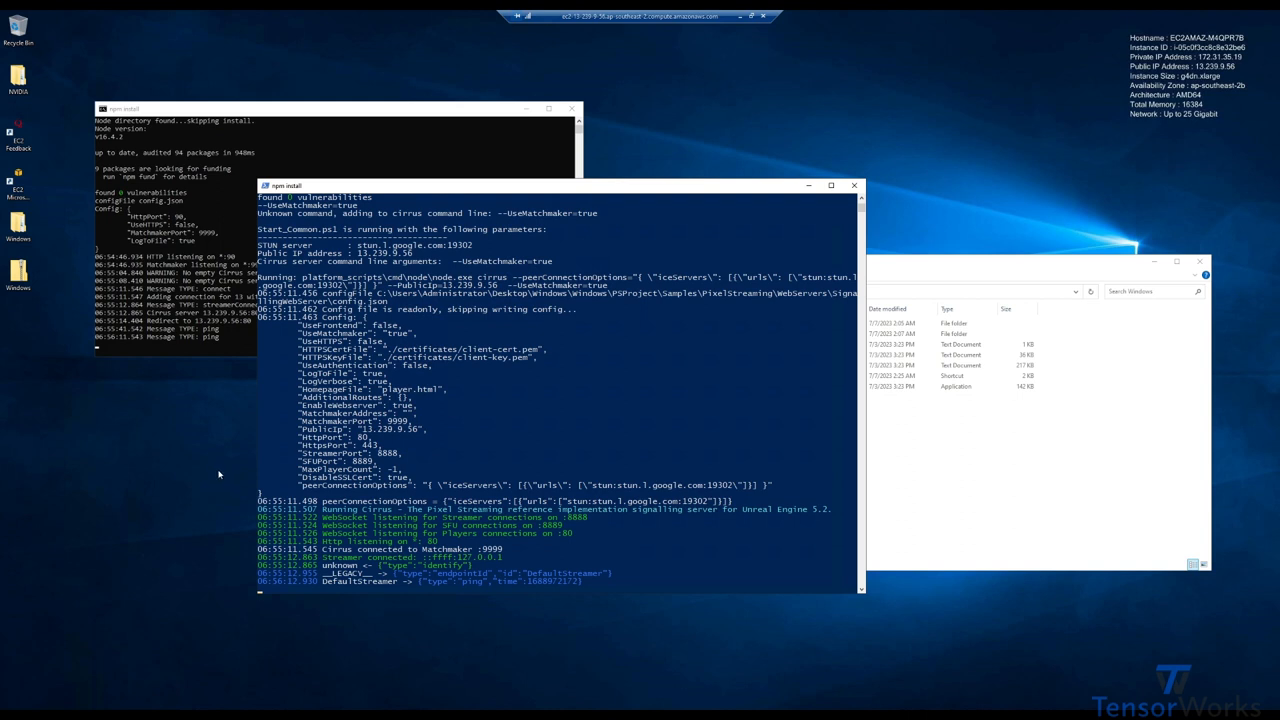
{"action": "mouse_move", "coordinate": [356, 436]}
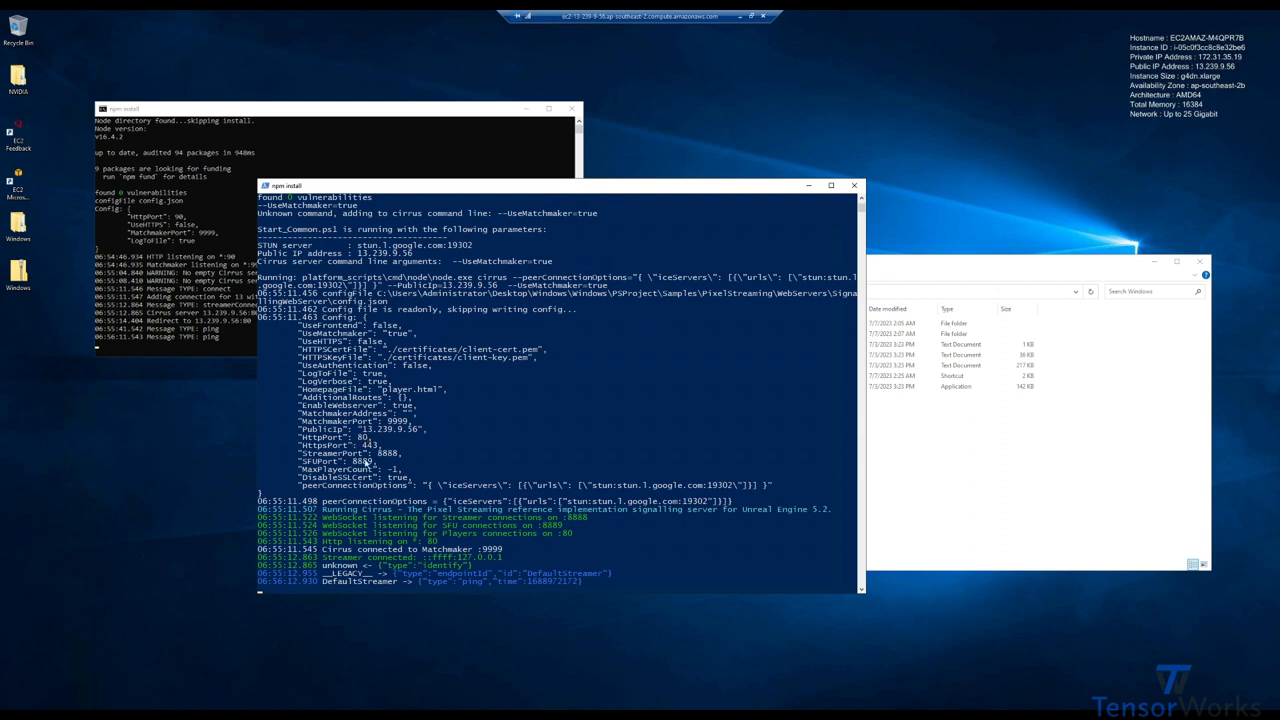
{"action": "mouse_move", "coordinate": [186, 202]}
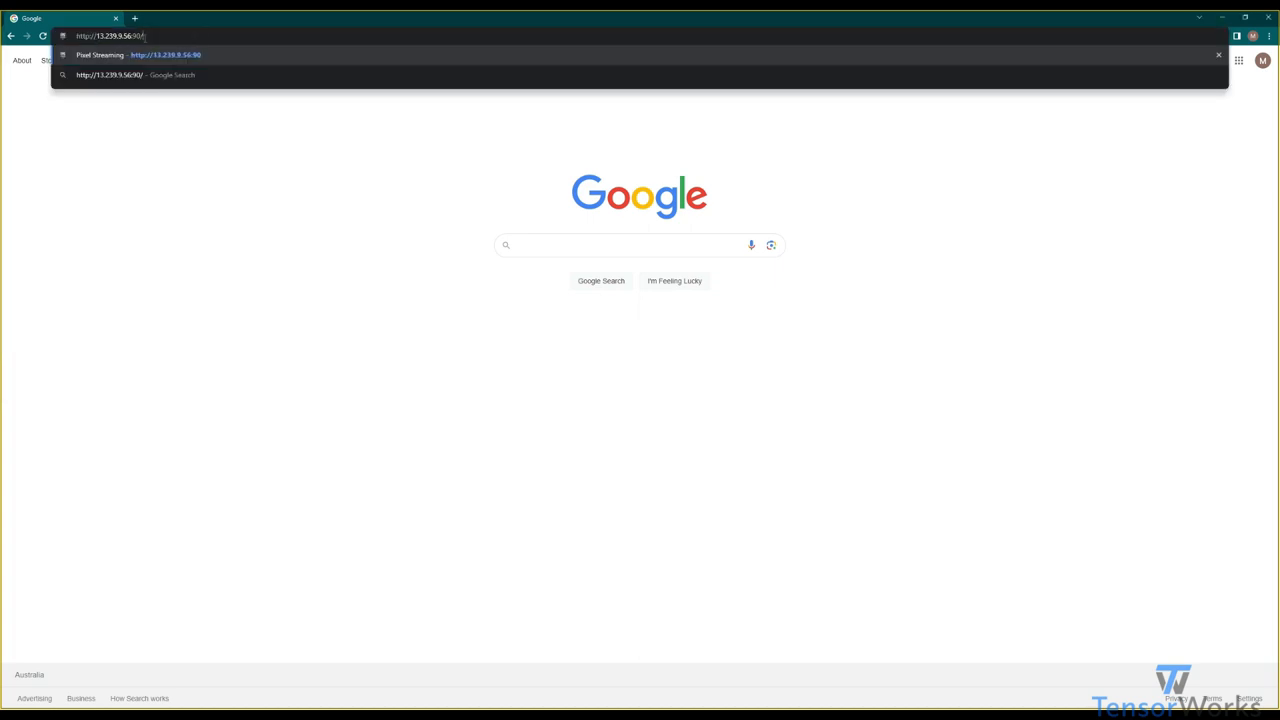
Step: Load the Pixel Streaming page at the server's public IP and start the mannequin-level stream
{"action": "left_click", "coordinate": [138, 56]}
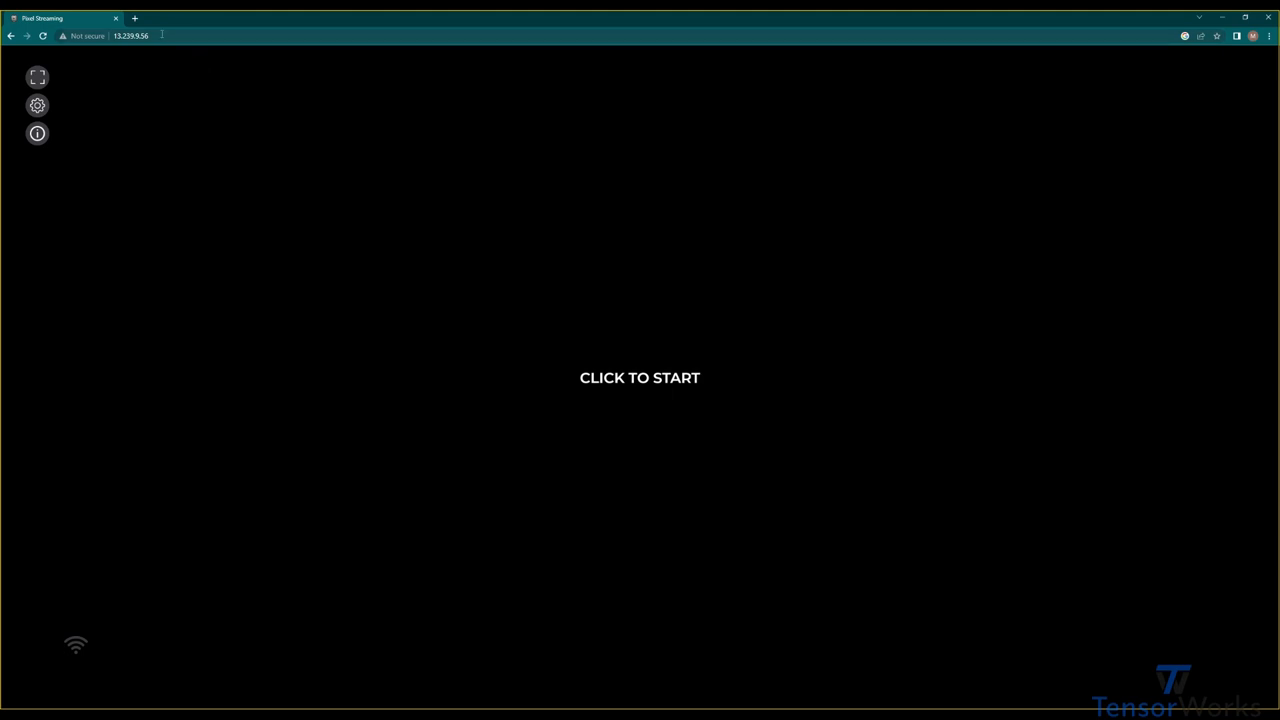
{"action": "mouse_move", "coordinate": [210, 64]}
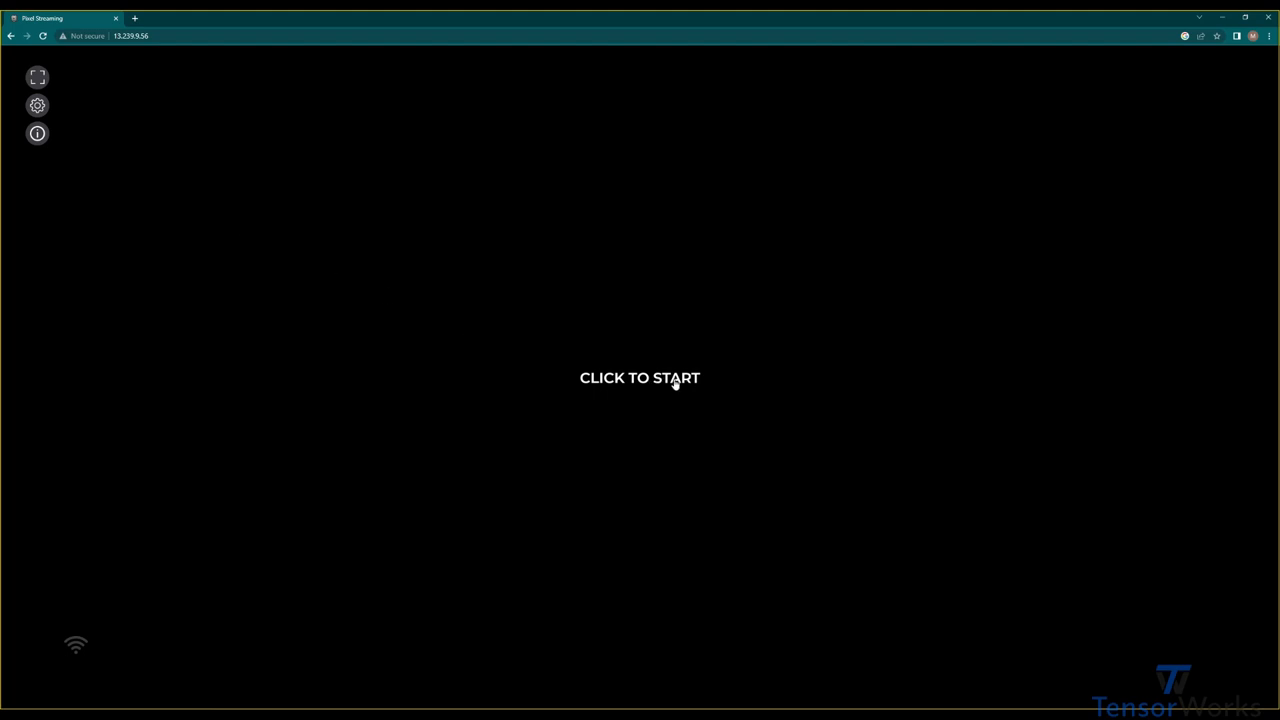
{"action": "left_click", "coordinate": [640, 378]}
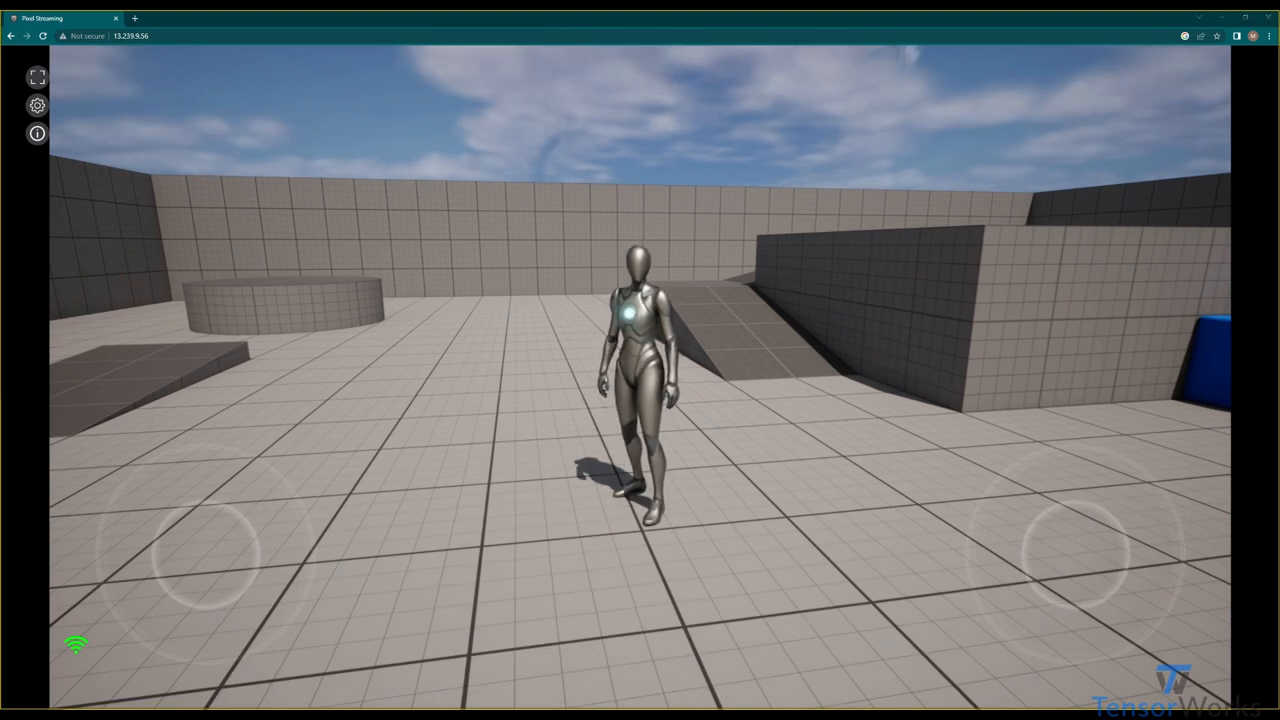
{"action": "mouse_move", "coordinate": [432, 244]}
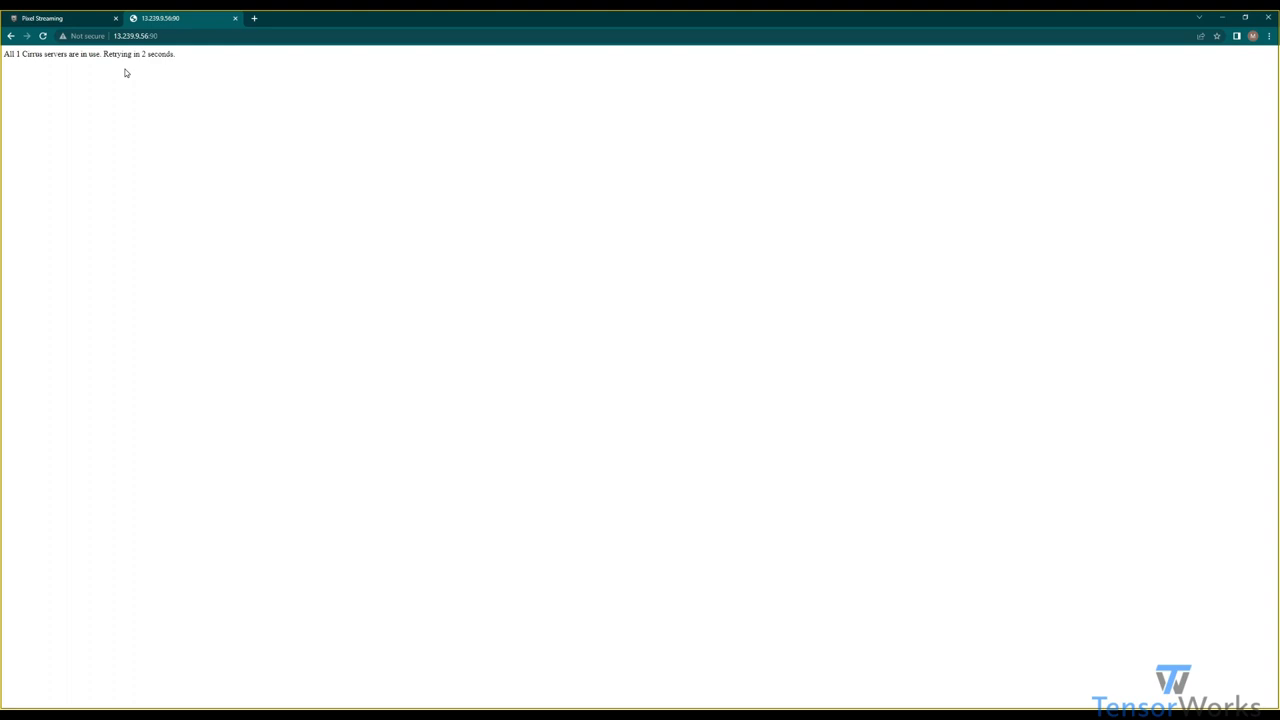
{"action": "mouse_move", "coordinate": [188, 78]}
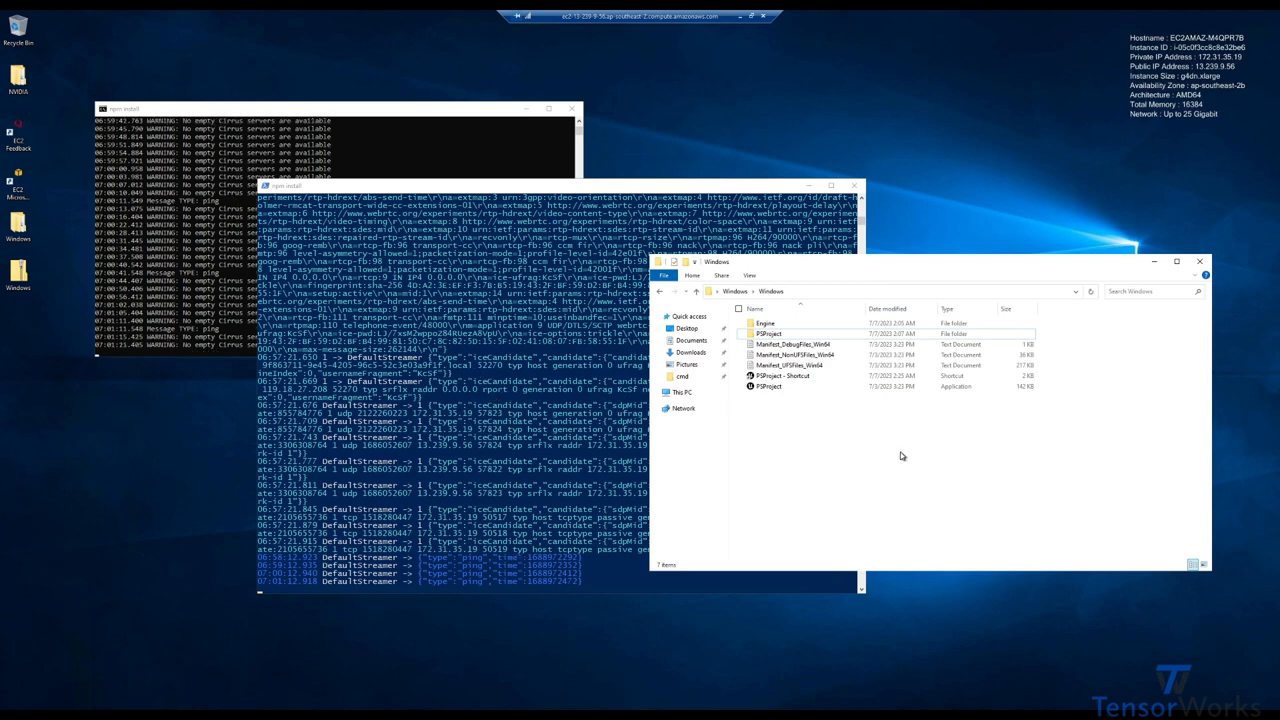
Step: Navigate through PSProject > Samples into the WebServers folder
{"action": "double_click", "coordinate": [768, 332]}
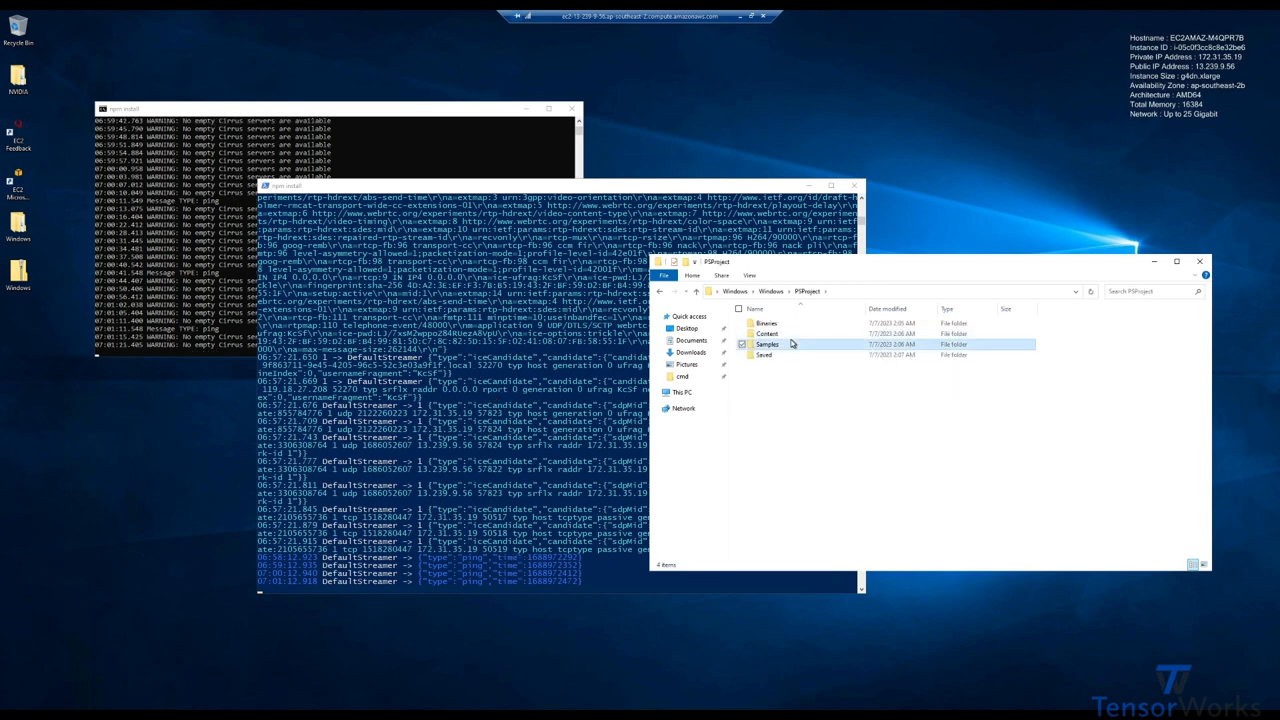
{"action": "double_click", "coordinate": [768, 344]}
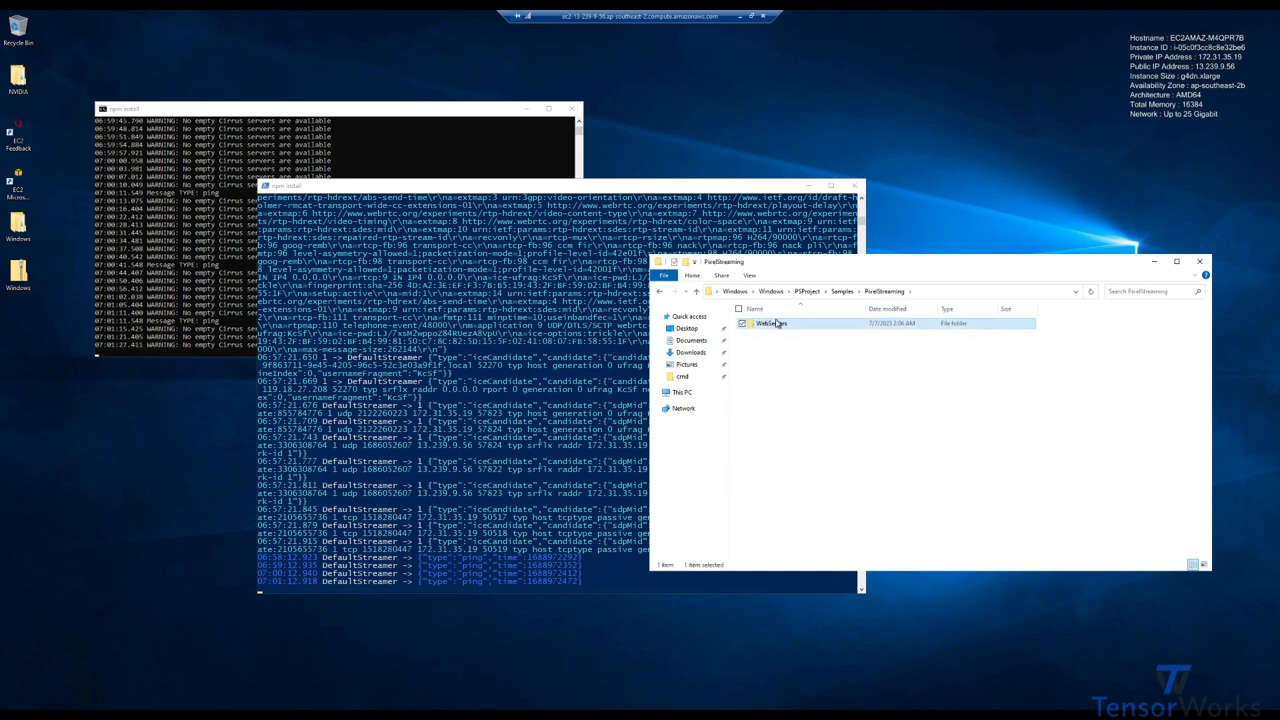
{"action": "double_click", "coordinate": [770, 324]}
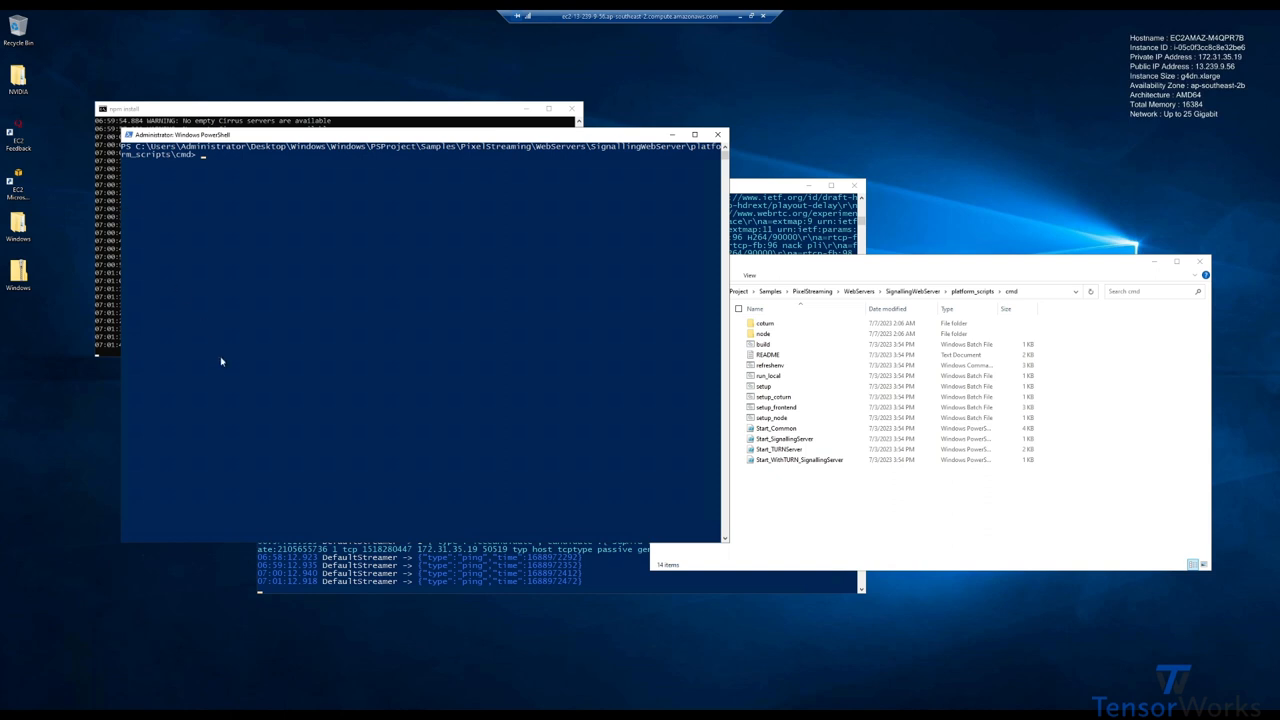
{"action": "mouse_move", "coordinate": [296, 240]}
{"action": "type", "text": ".\\Start_SignallingServer.ps1"}
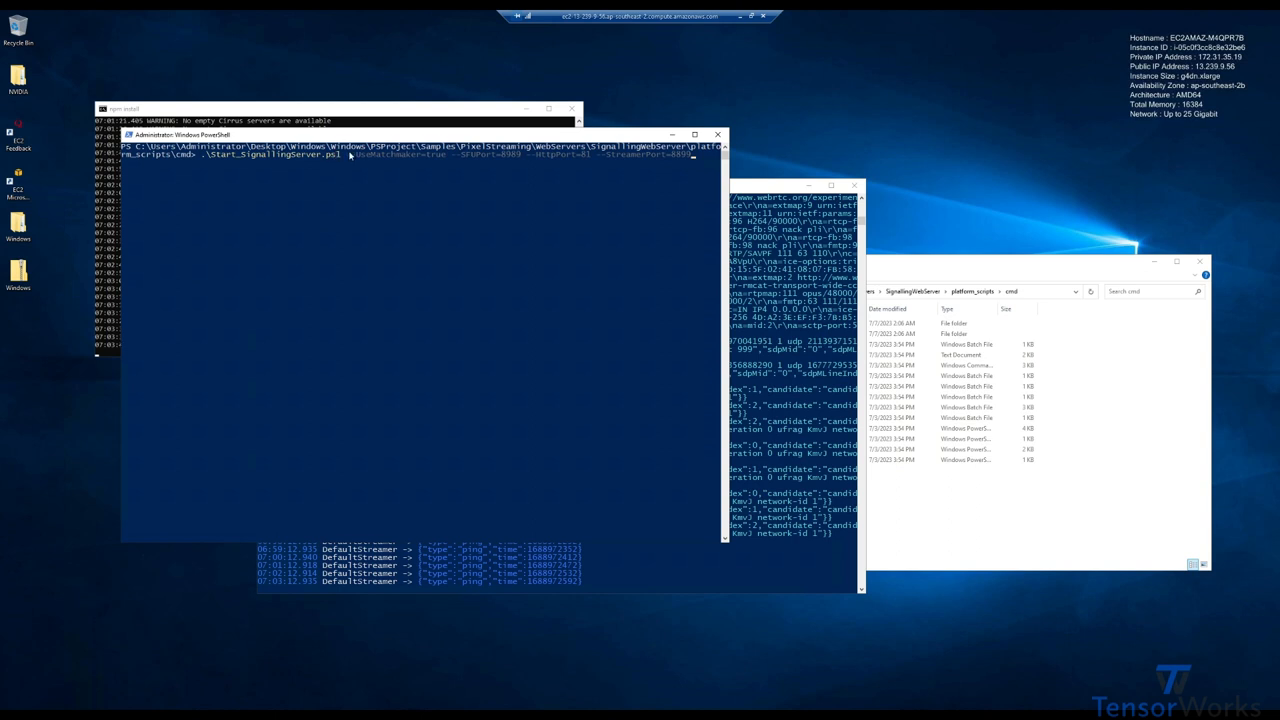
{"action": "mouse_move", "coordinate": [446, 170]}
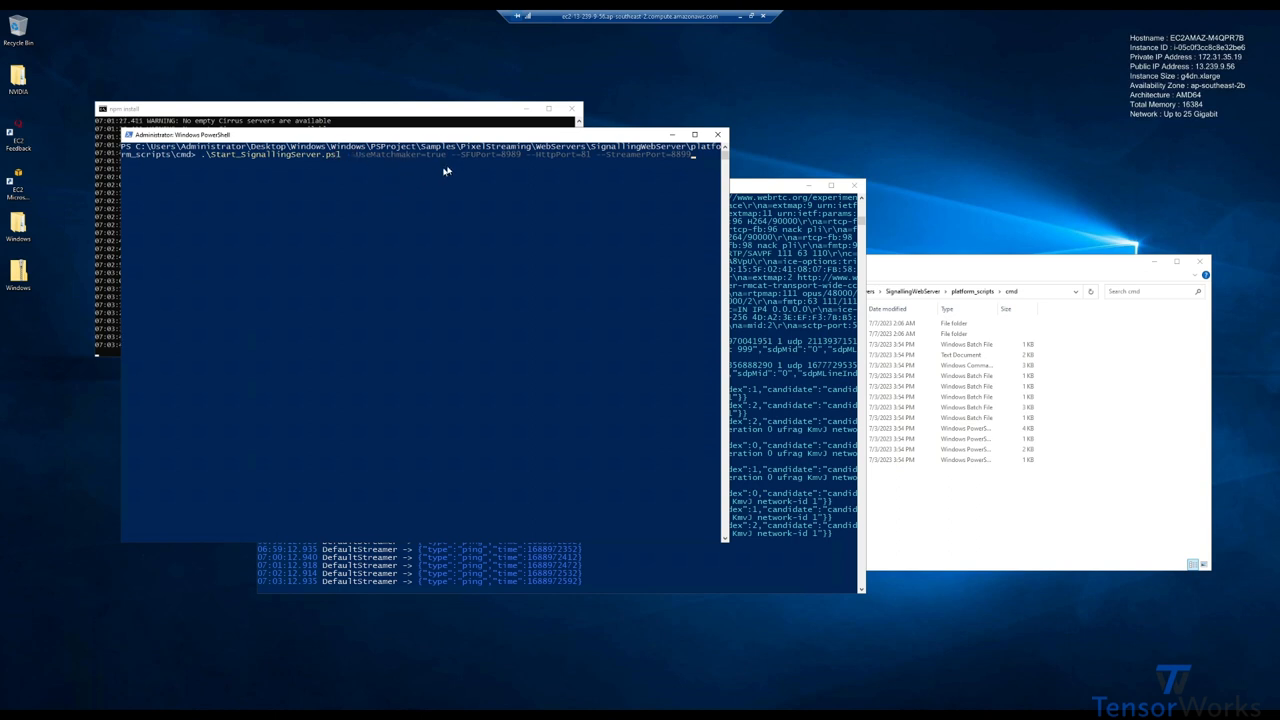
{"action": "mouse_move", "coordinate": [558, 172]}
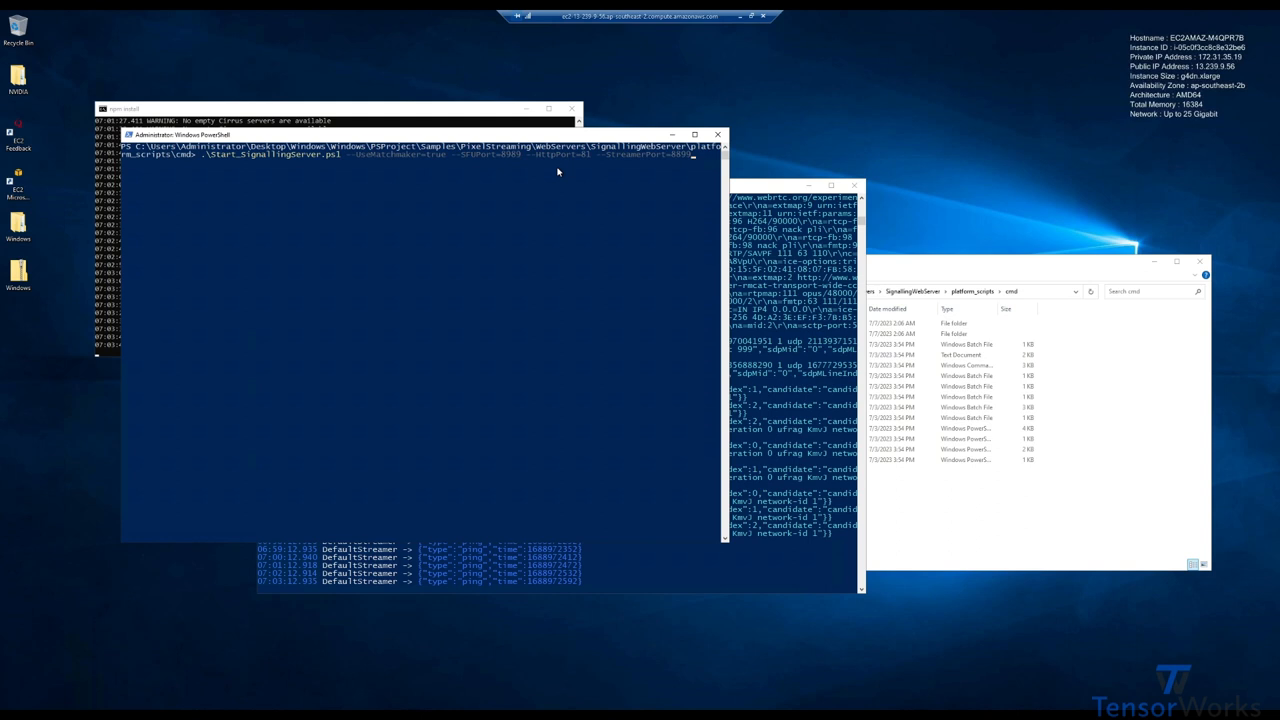
{"action": "mouse_move", "coordinate": [620, 164]}
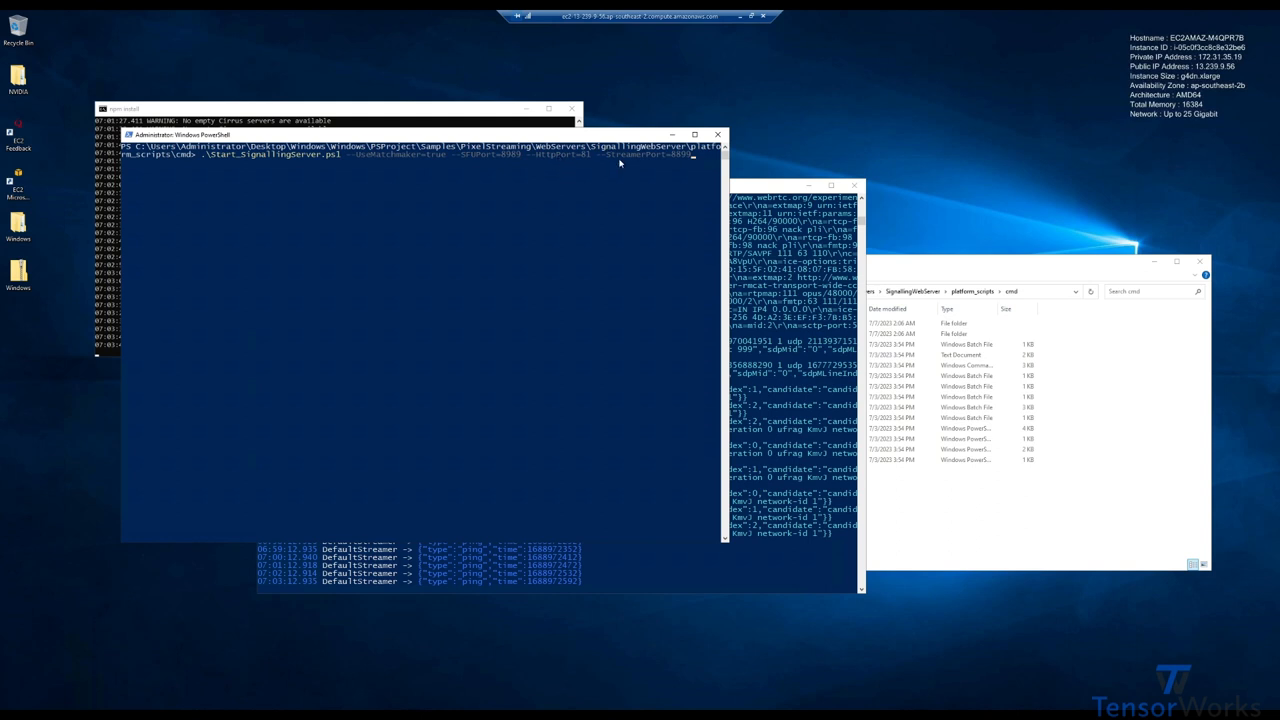
{"action": "mouse_move", "coordinate": [476, 164]}
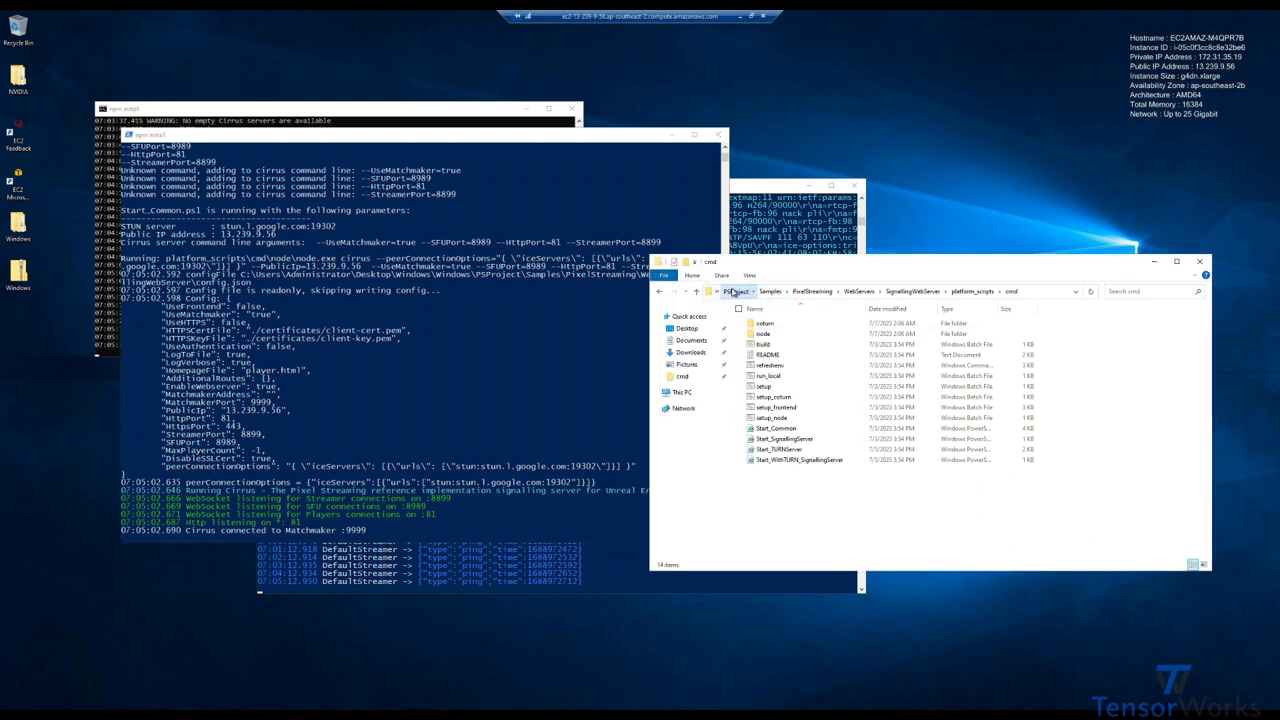
Step: Edit the PSProject shortcut's Target for the second signalling server and apply it
{"action": "left_click", "coordinate": [770, 292]}
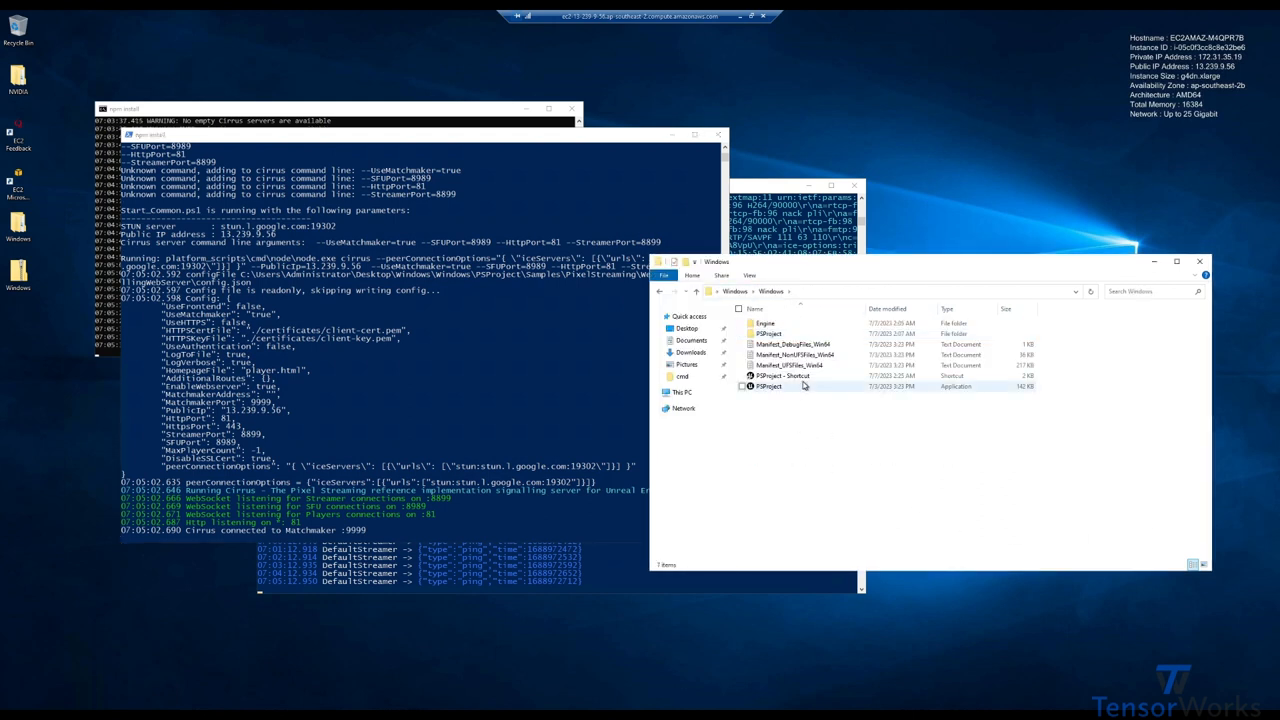
{"action": "right_click", "coordinate": [788, 376]}
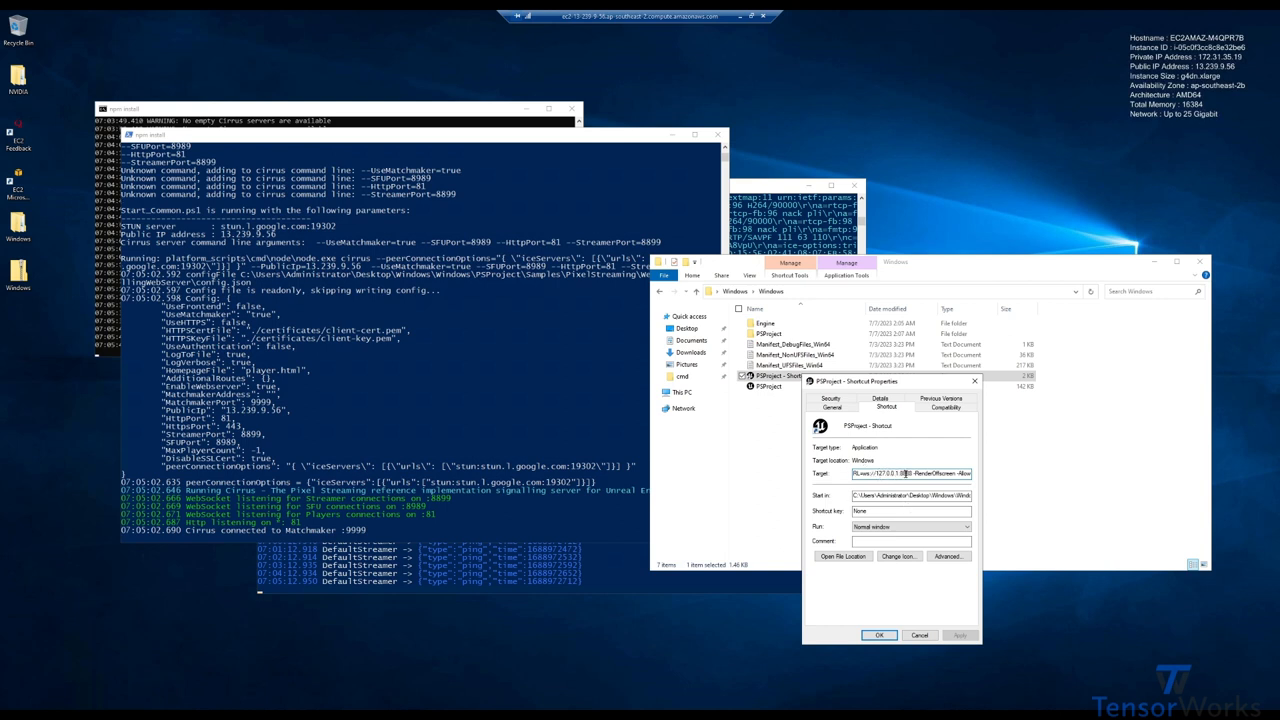
{"action": "left_click", "coordinate": [910, 496]}
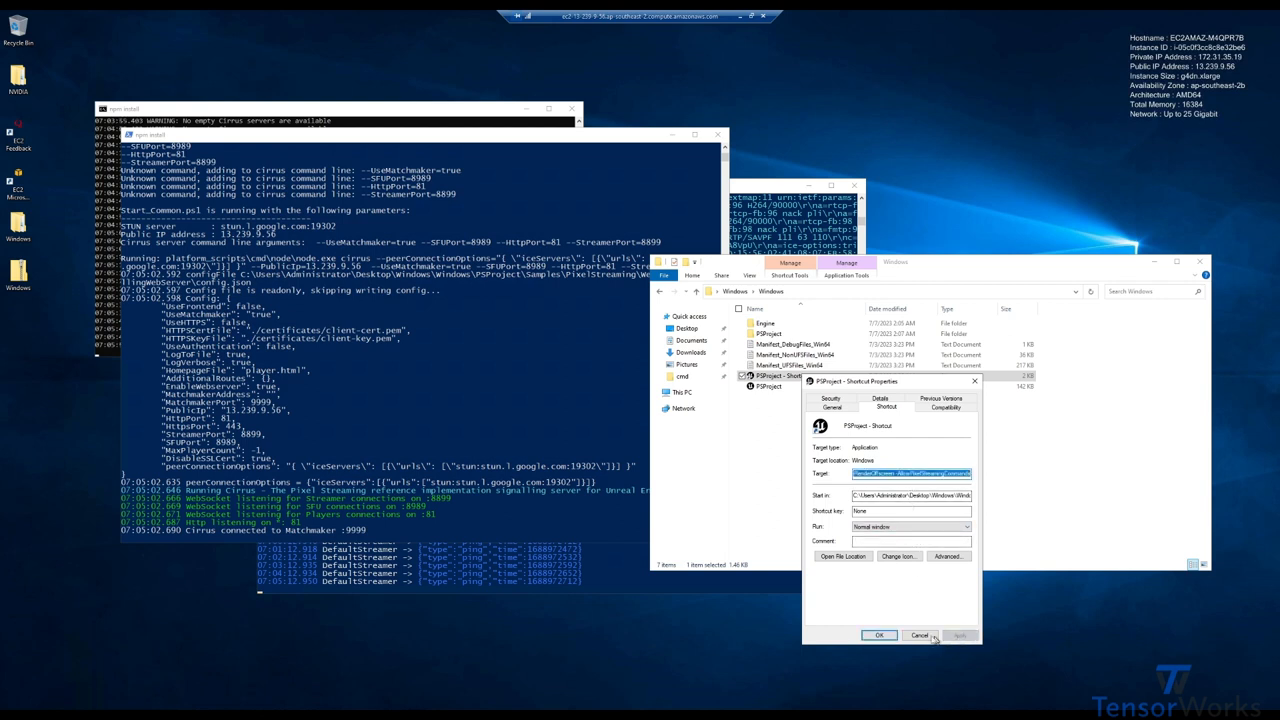
{"action": "left_click", "coordinate": [920, 636]}
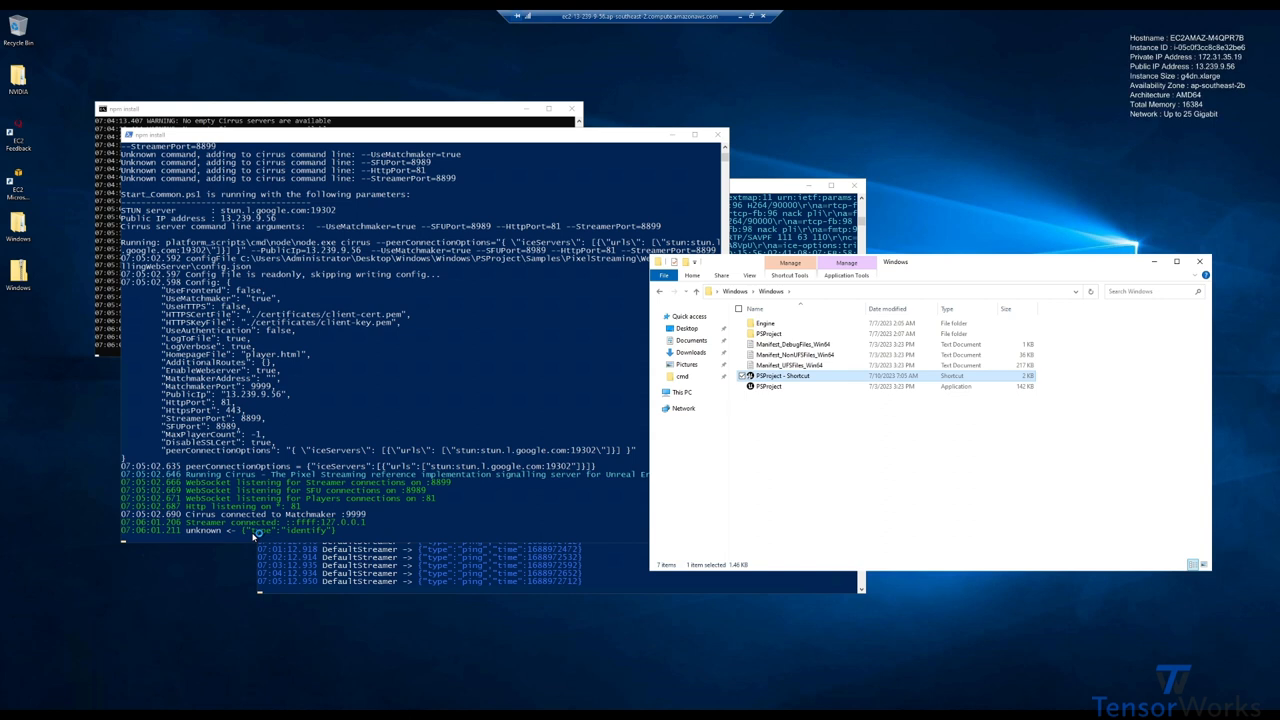
{"action": "mouse_move", "coordinate": [292, 408]}
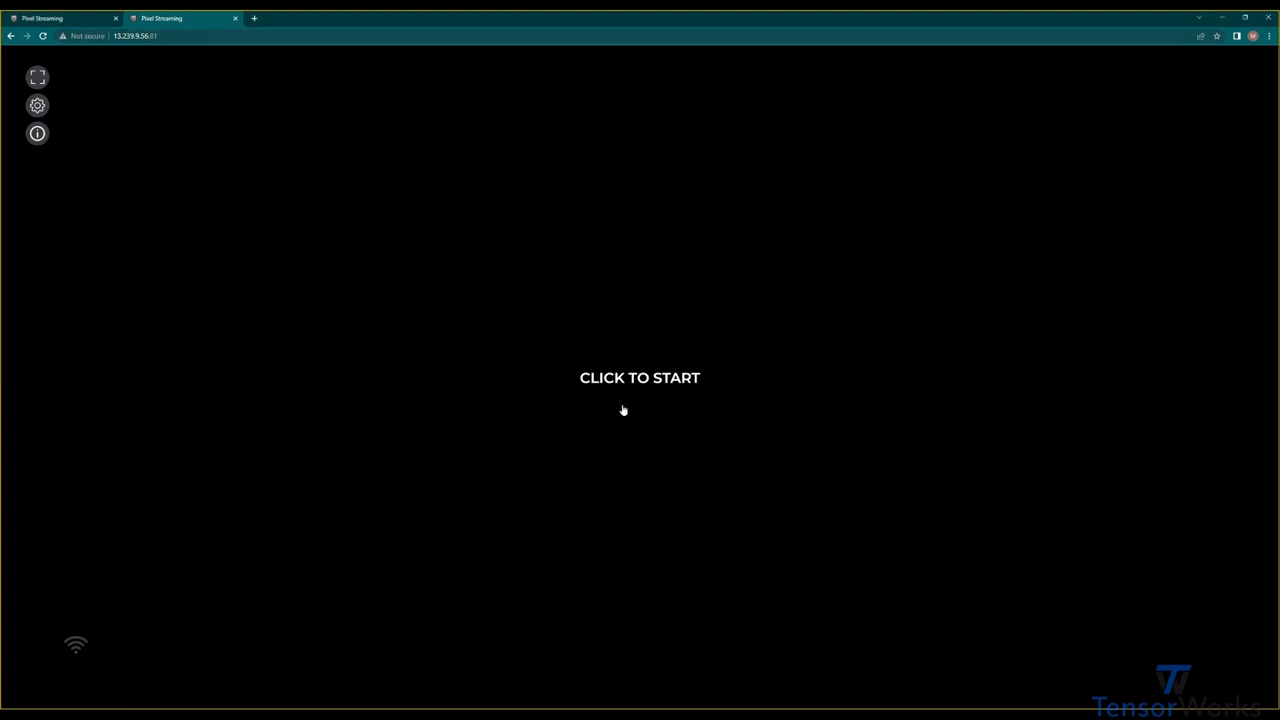
Step: Start the stream in the second Chrome tab
{"action": "left_click", "coordinate": [640, 378]}
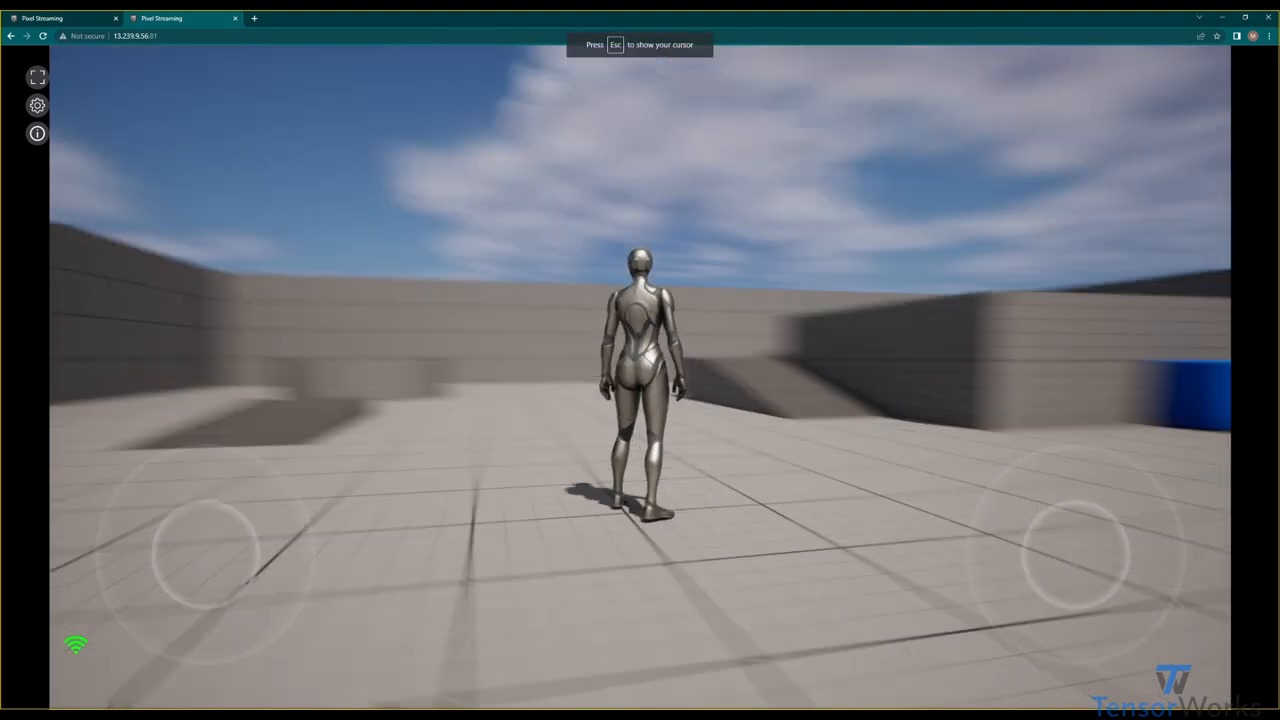